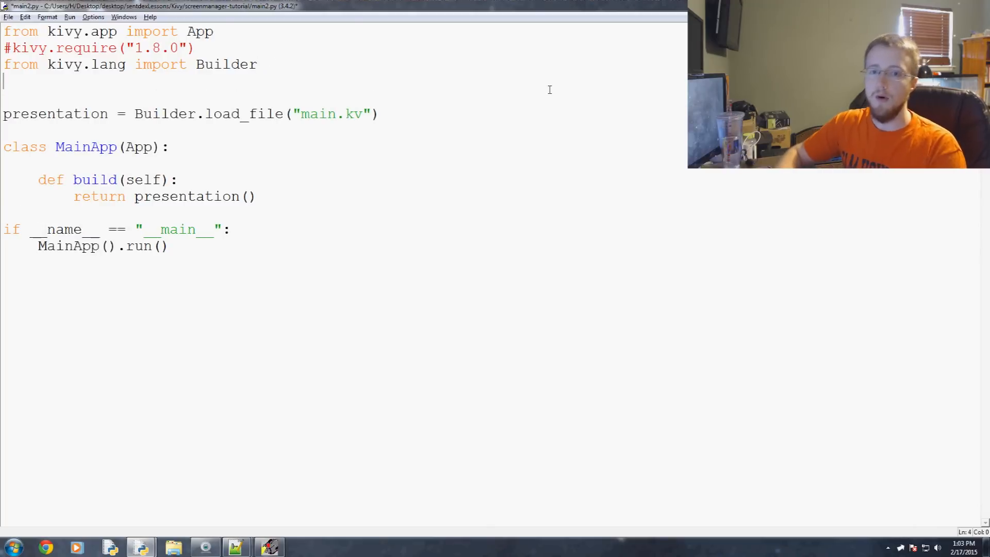
Add the import of ScreenManager, Screen and FadeTransition from kivy.uix.screenmanager.
{"action": "type", "text": "from kivy"}
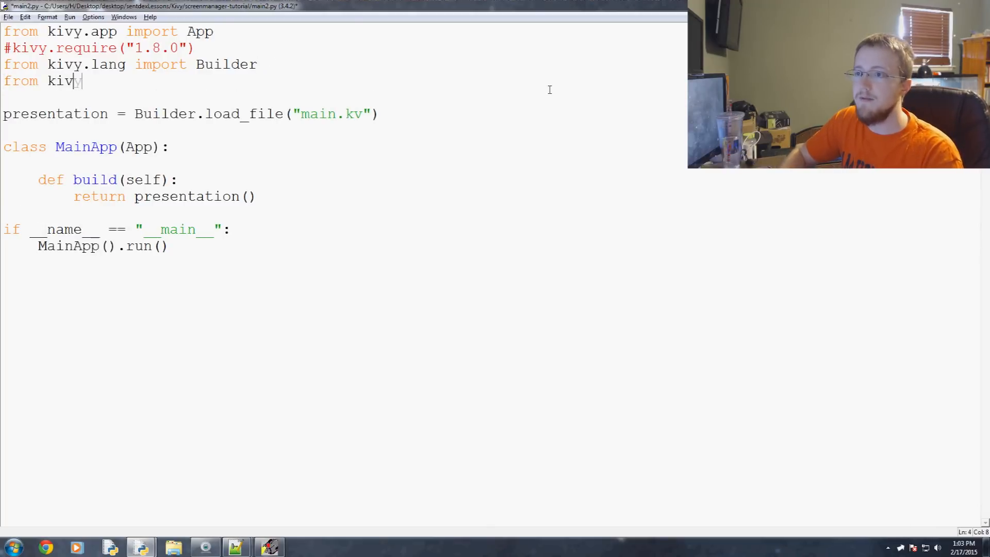
{"action": "type", "text": "y.uix.sc"}
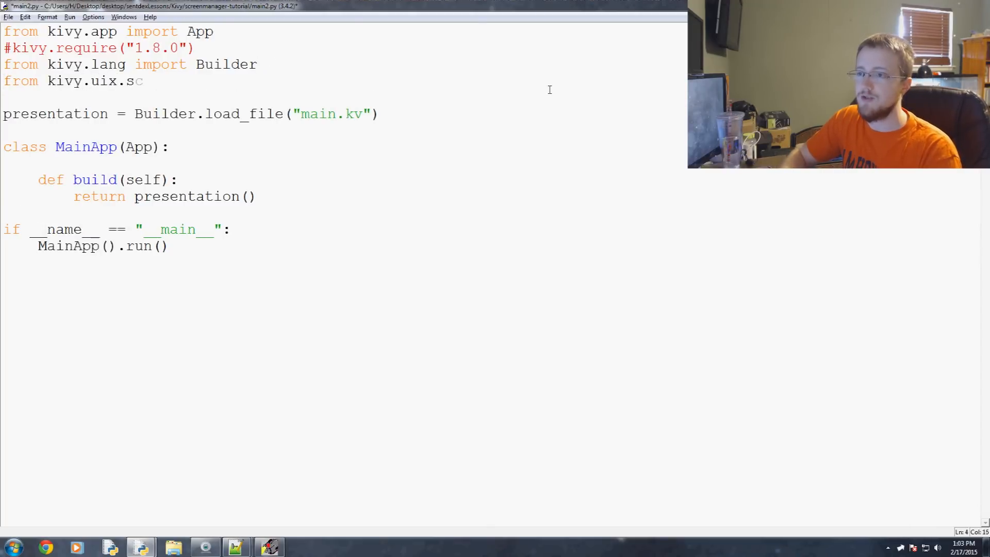
{"action": "type", "text": "creenmanager"}
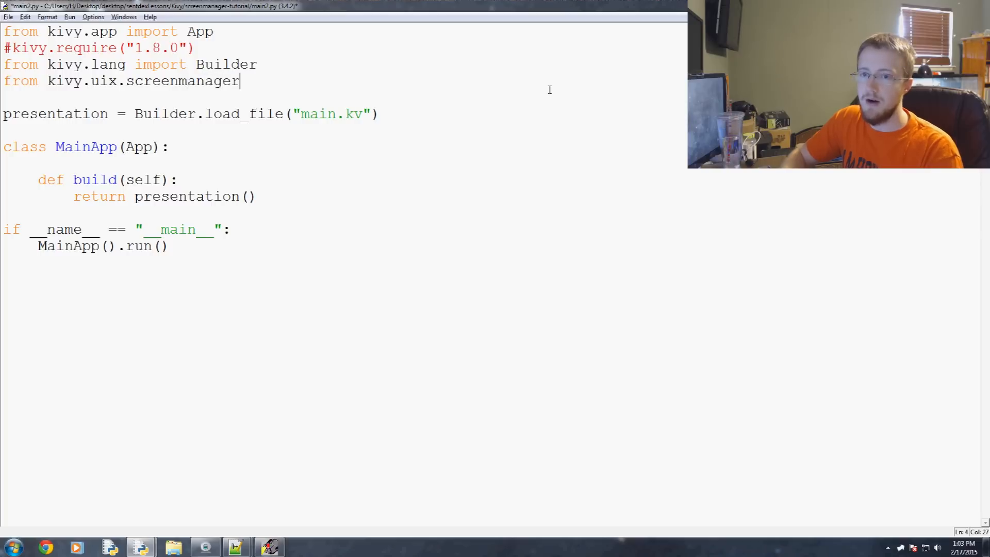
{"action": "type", "text": "import ScreenManager,"}
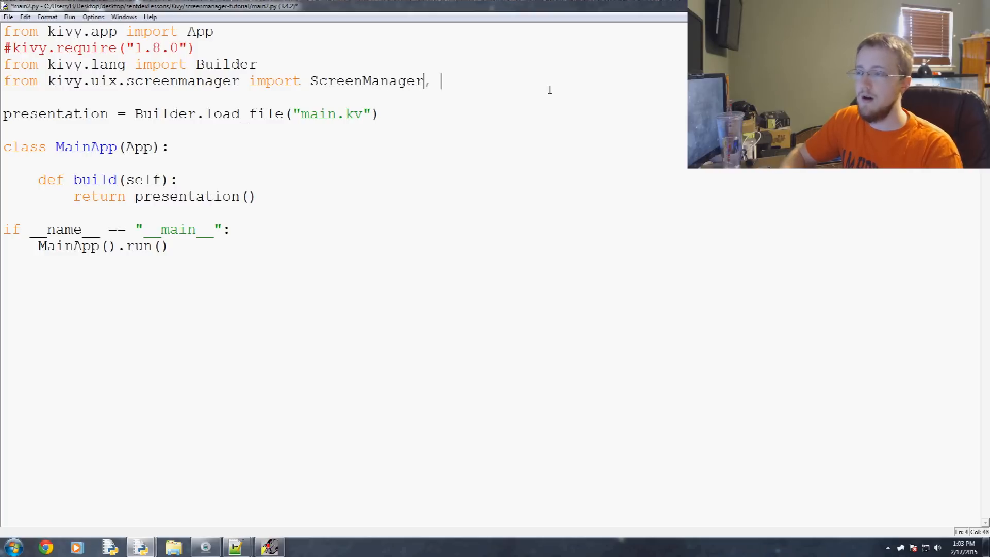
{"action": "type", "text": "Screen,"}
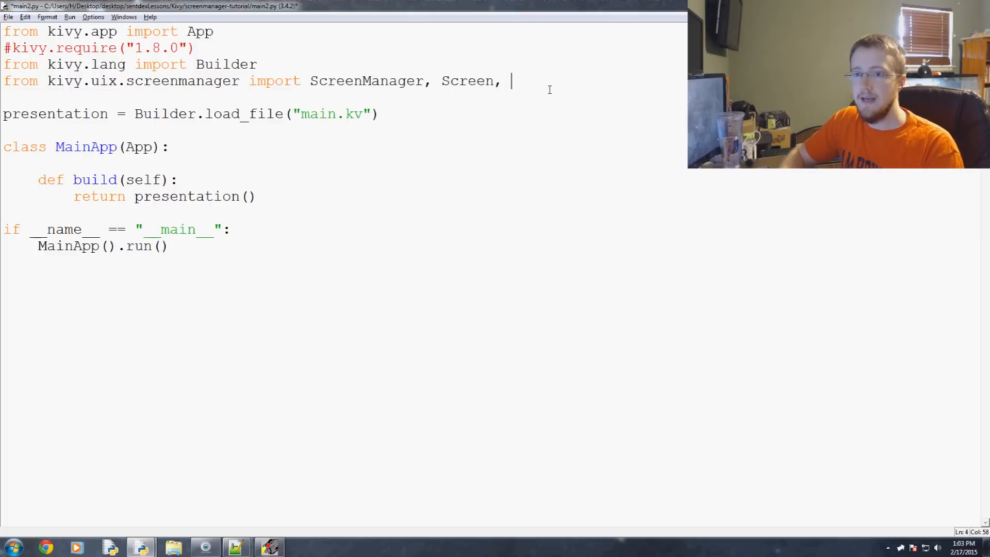
{"action": "type", "text": "Fad"}
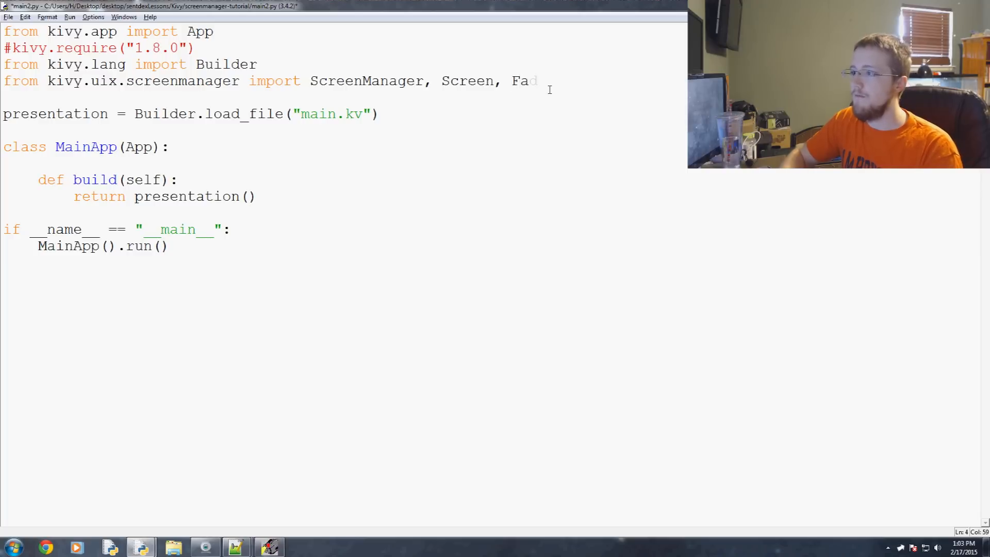
{"action": "type", "text": "deTransition"}
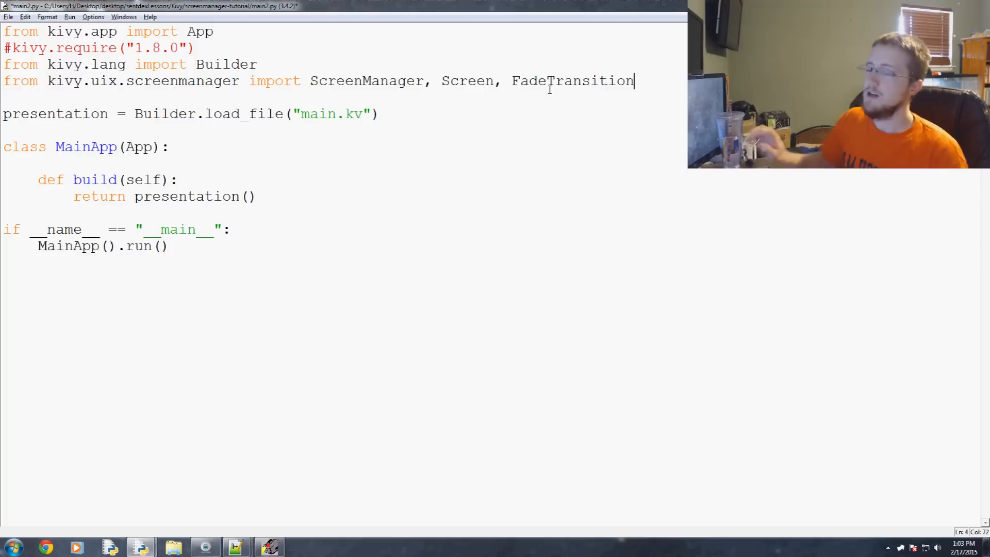
Review the new import line and move the caret to the end of the load_file line.
{"action": "double_click", "coordinate": [365, 81]}
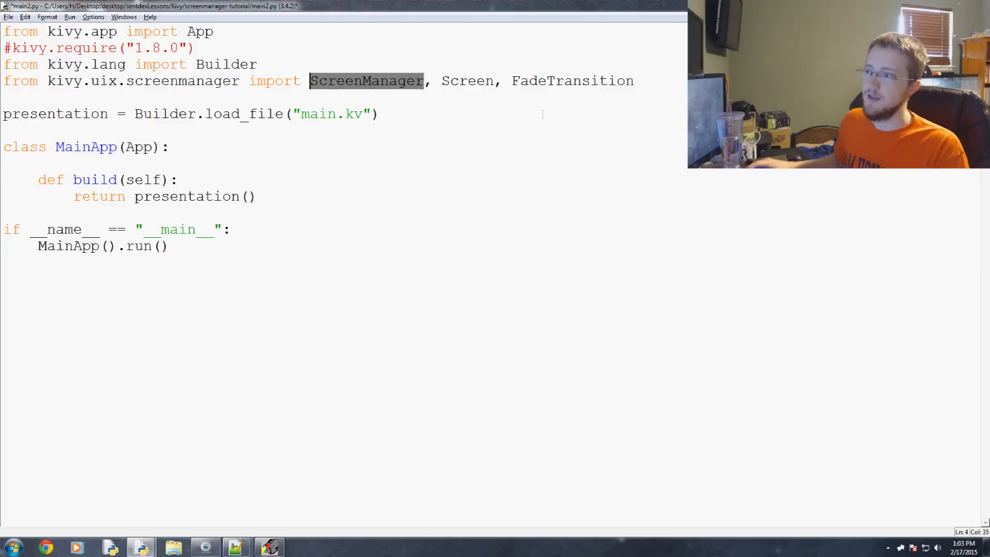
{"action": "double_click", "coordinate": [572, 81]}
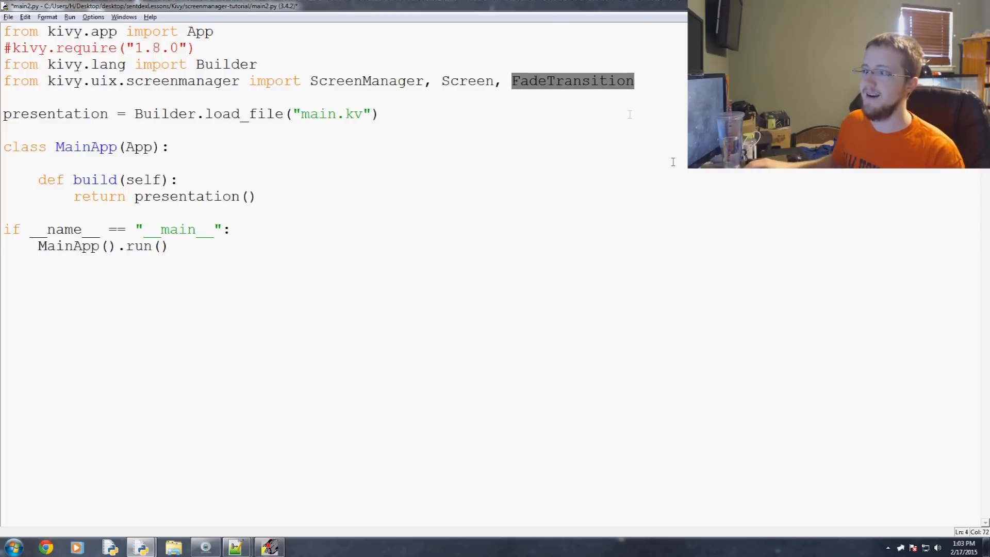
{"action": "left_click", "coordinate": [381, 113]}
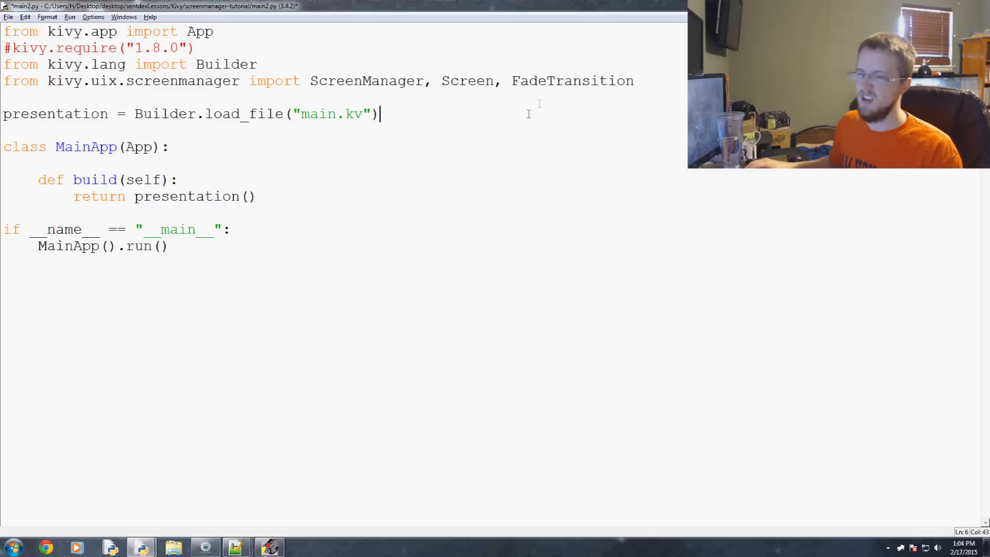
{"action": "mouse_move", "coordinate": [571, 53]}
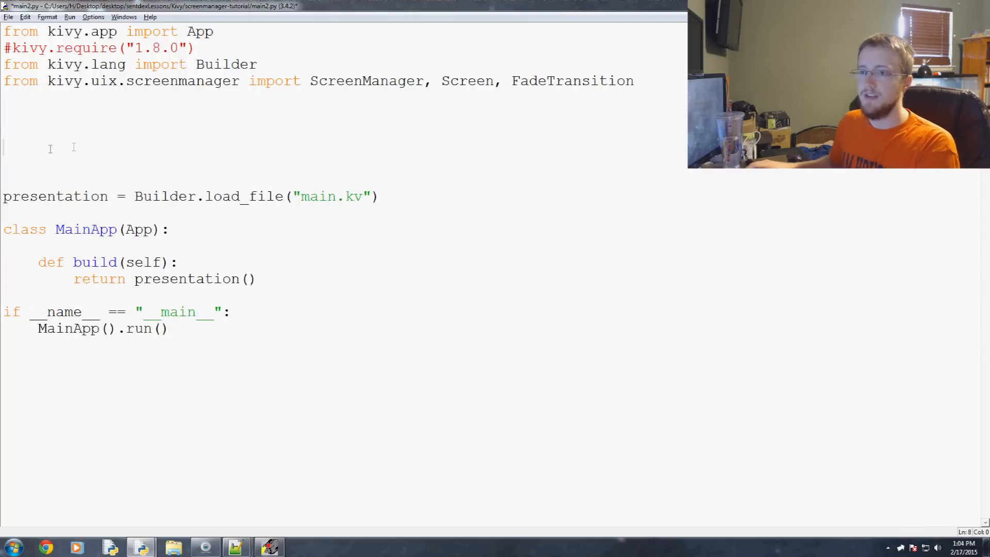
{"action": "mouse_move", "coordinate": [116, 140]}
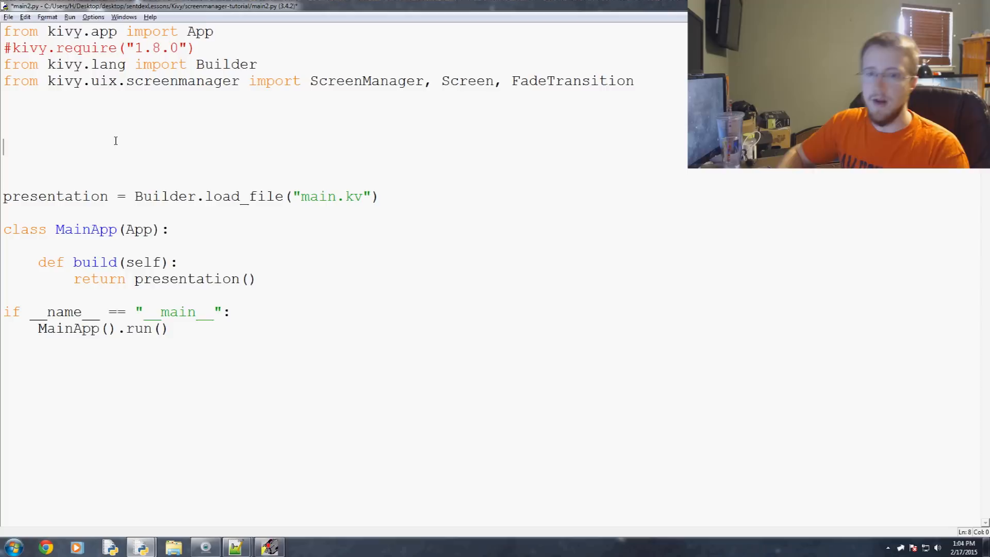
Write an empty MainScreen class based on Screen with a pass body.
{"action": "type", "text": "class"}
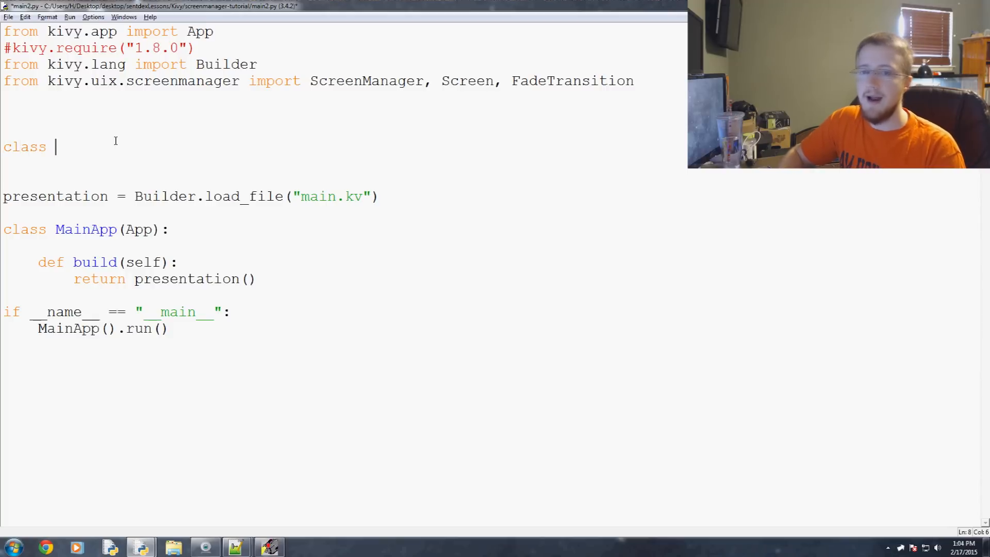
{"action": "type", "text": "MainScreen()"}
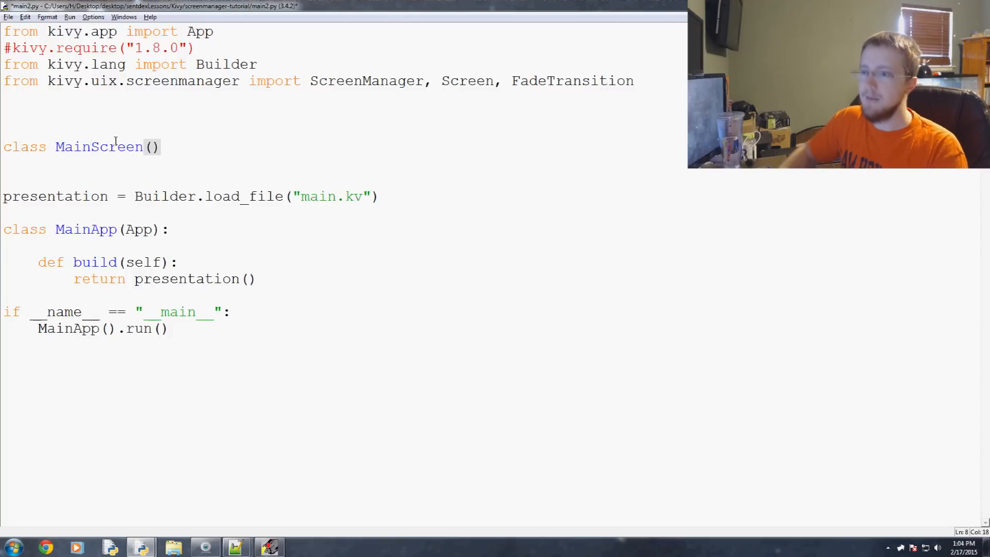
{"action": "type", "text": "Scr"}
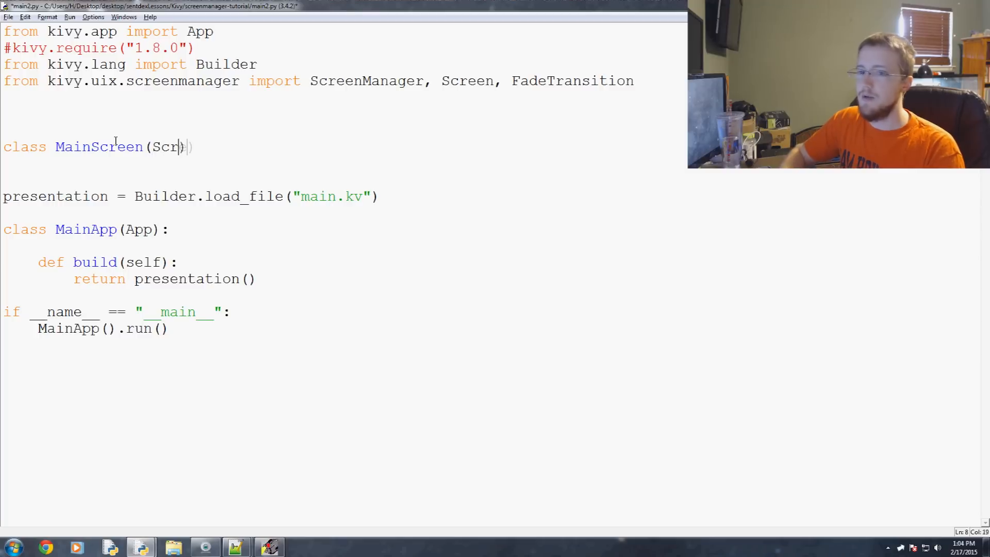
{"action": "type", "text": "een):"}
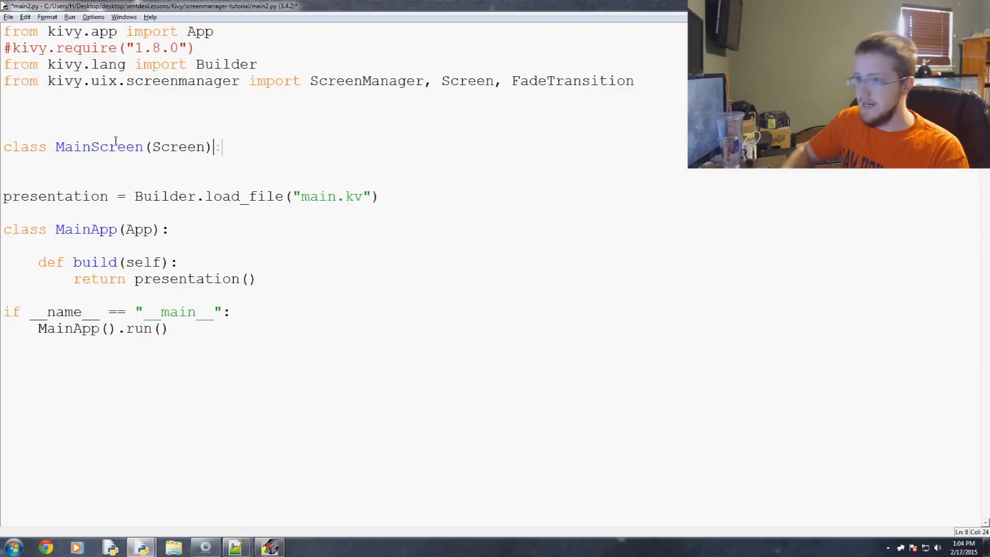
{"action": "key", "text": "Return"}
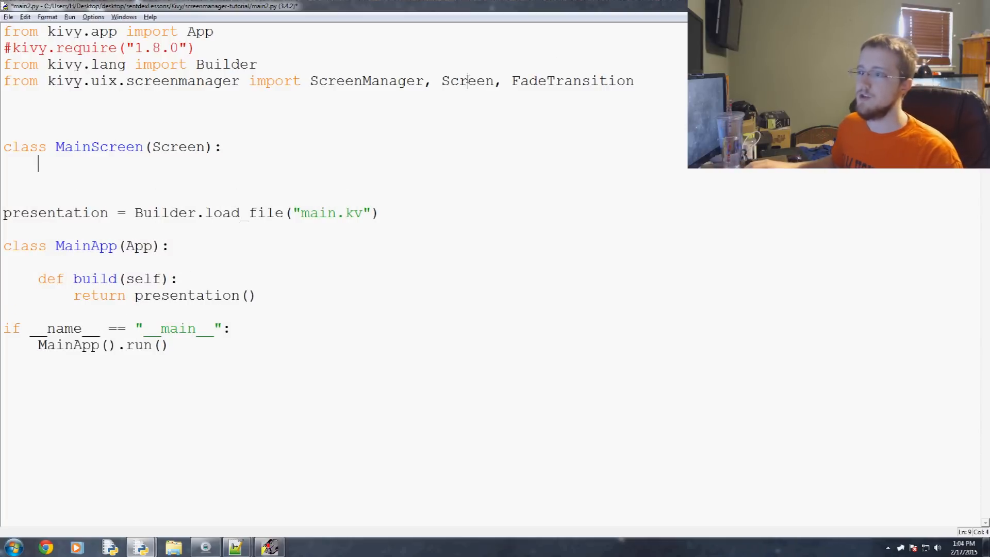
{"action": "left_click", "coordinate": [467, 80]}
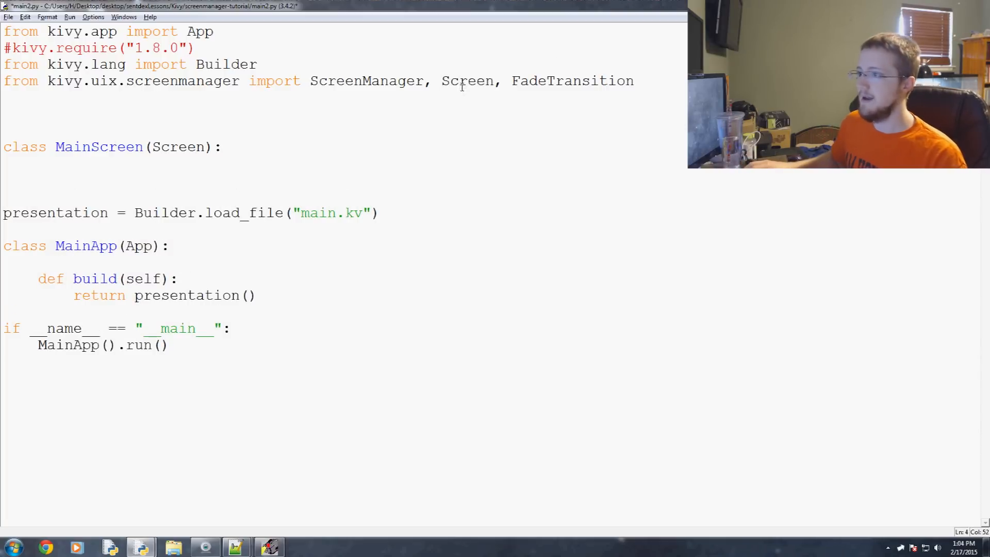
{"action": "left_click", "coordinate": [223, 147]}
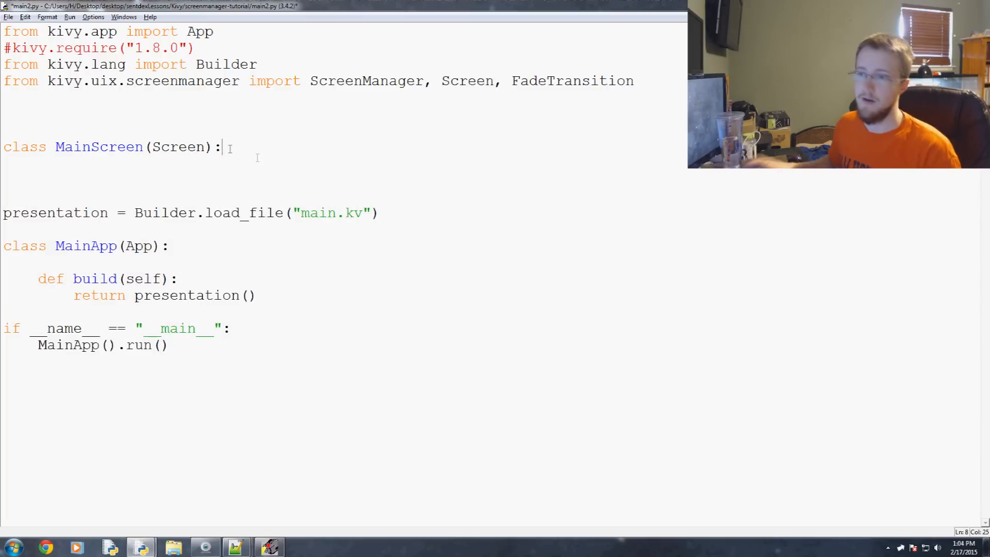
{"action": "key", "text": "Return"}
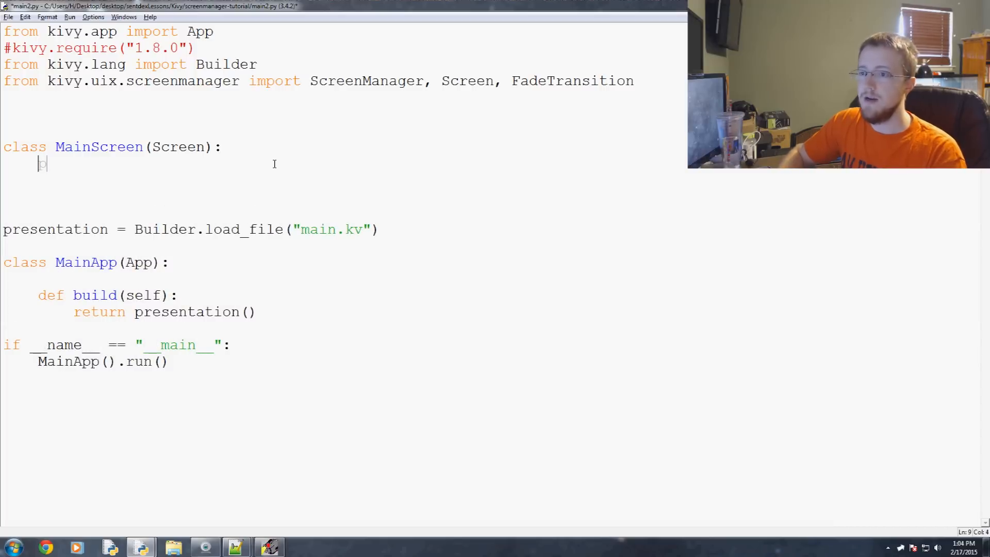
{"action": "type", "text": "pass"}
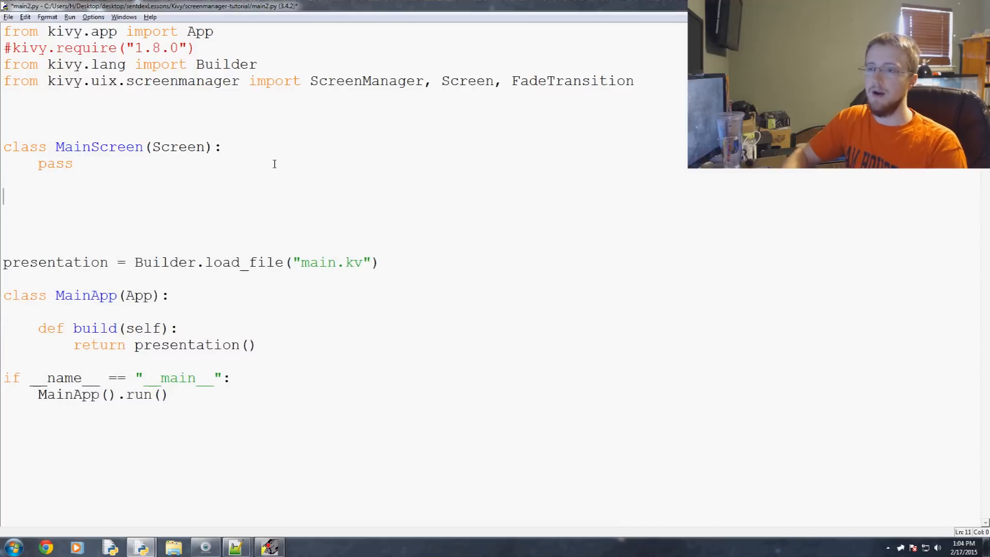
Begin the AnotherScreen class declaration below MainScreen.
{"action": "type", "text": "class AnotherScreen(Screen):"}
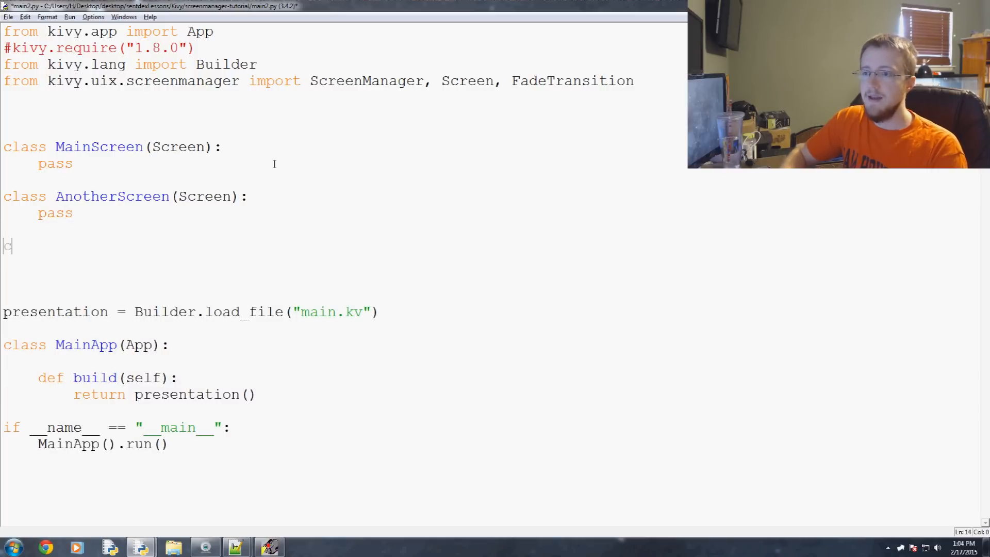
Write an empty ScreenManagement class inheriting from ScreenManager with a pass body.
{"action": "type", "text": "class Scree"}
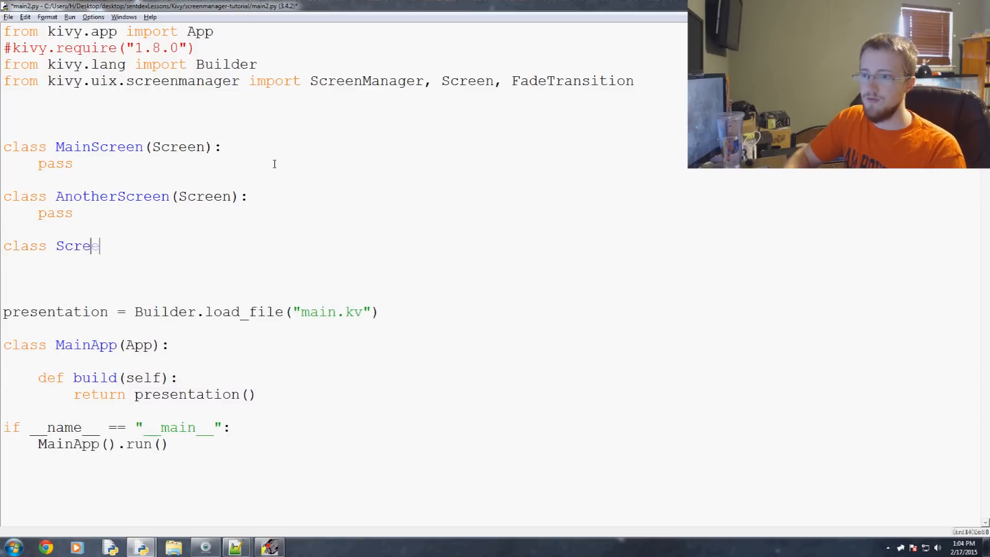
{"action": "type", "text": "enManager"}
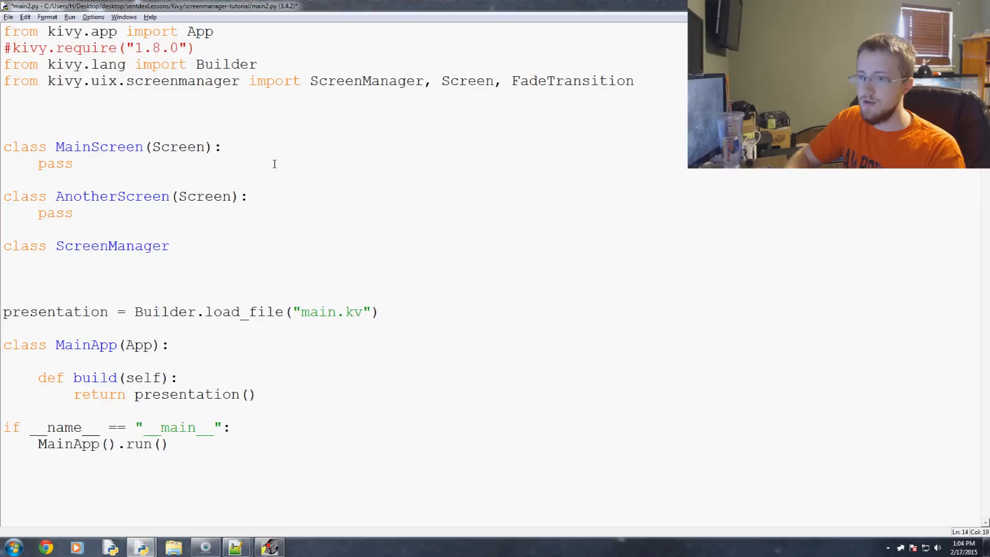
{"action": "type", "text": "ment()"}
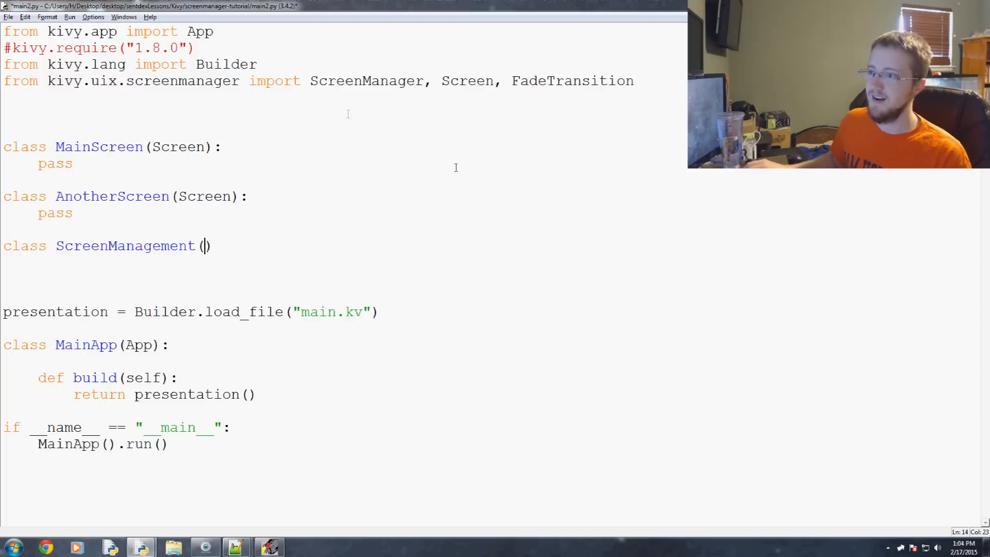
{"action": "double_click", "coordinate": [366, 81]}
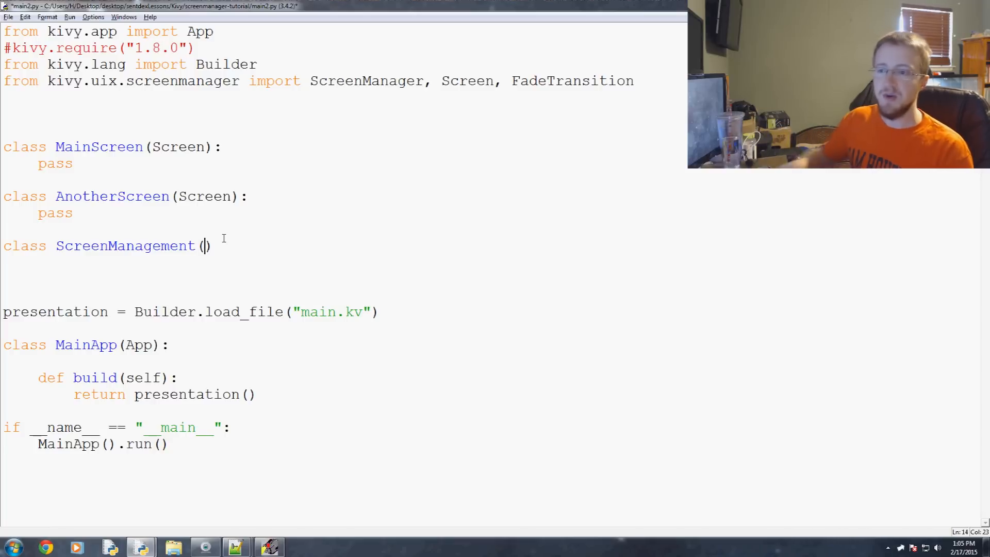
{"action": "type", "text": "S"}
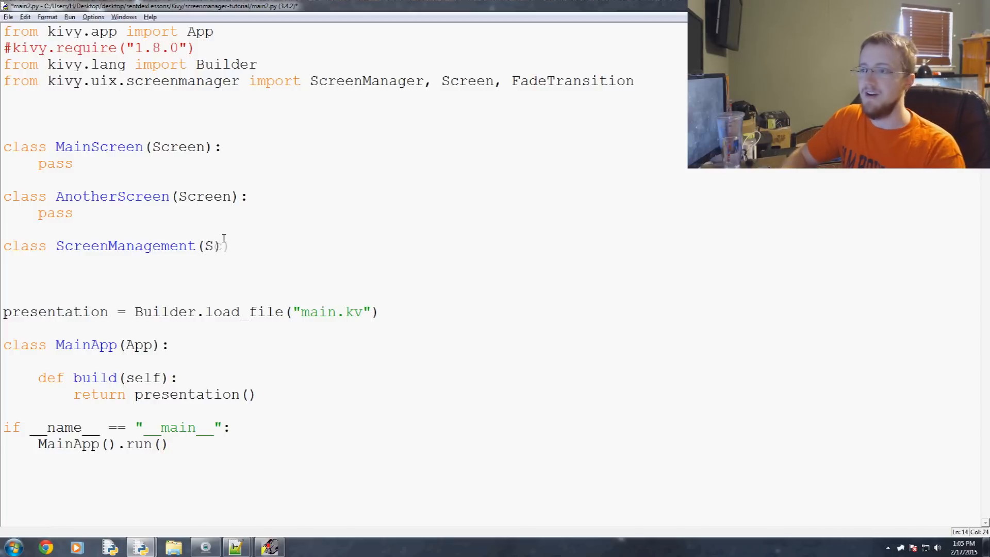
{"action": "type", "text": "creenManager"}
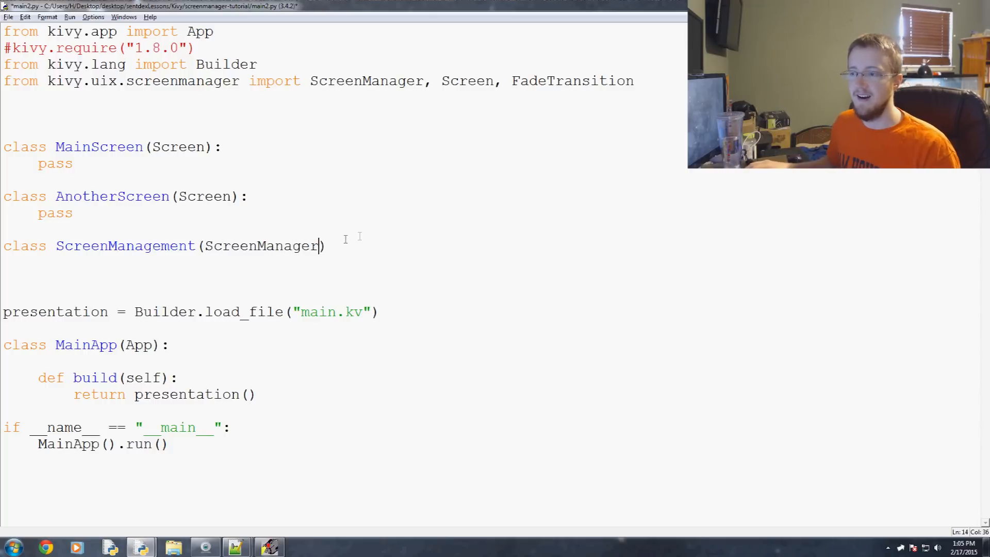
{"action": "double_click", "coordinate": [125, 246]}
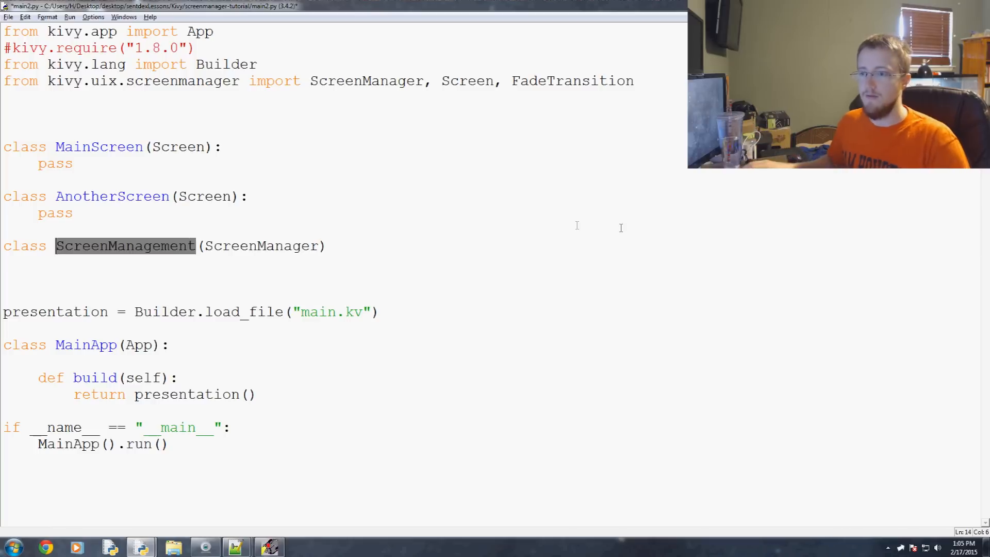
{"action": "double_click", "coordinate": [261, 246]}
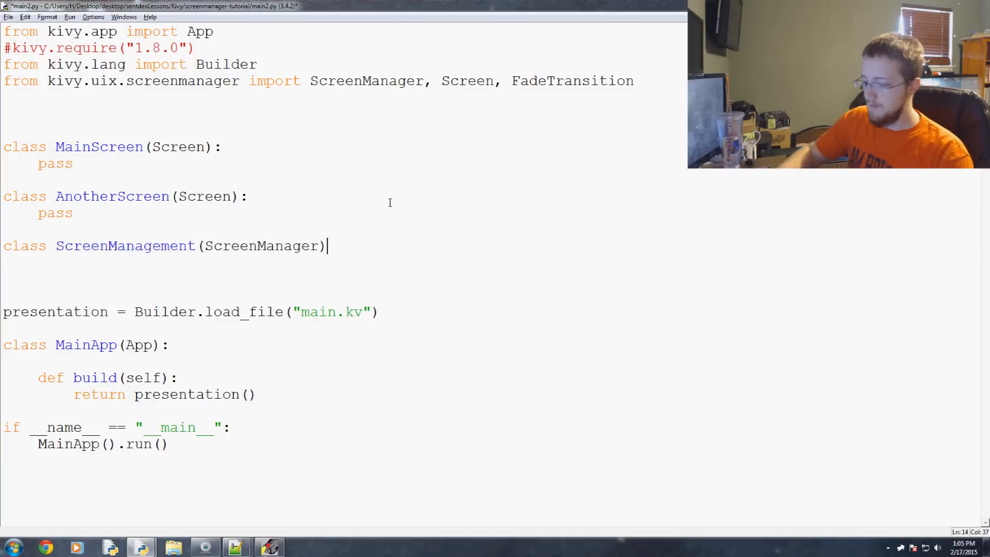
{"action": "type", "text": ":"}
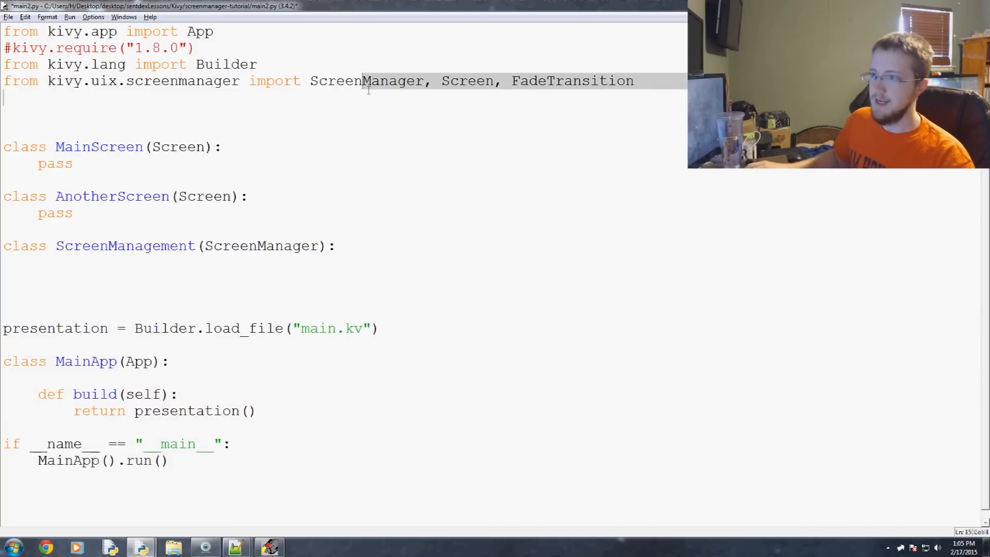
{"action": "double_click", "coordinate": [366, 80]}
{"action": "type", "text": "pa"}
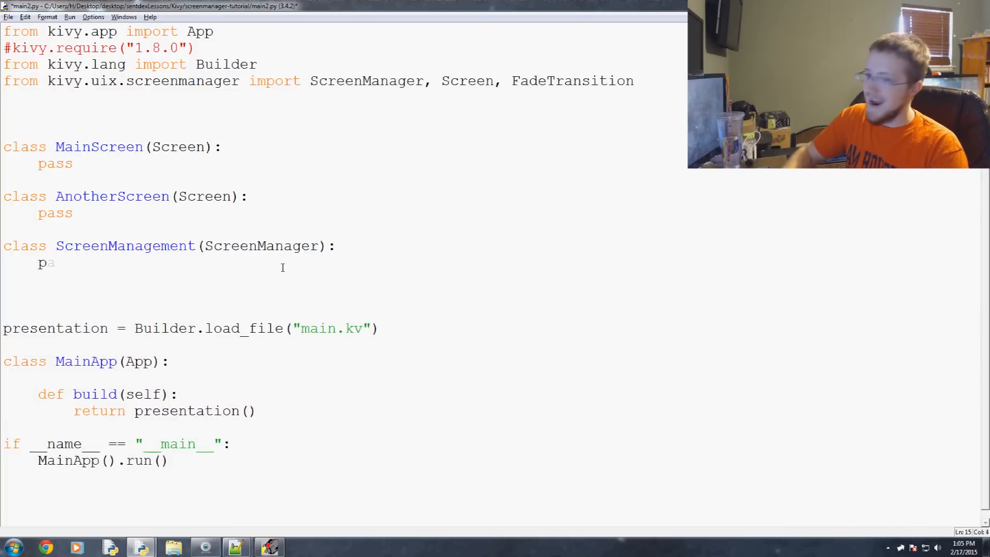
{"action": "type", "text": "ss"}
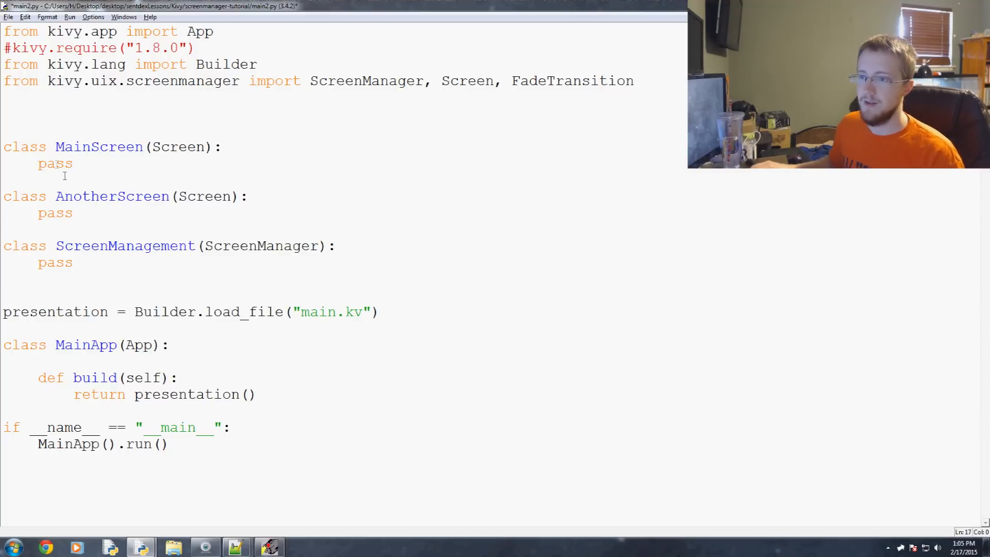
Make build return presentation itself instead of calling presentation().
{"action": "double_click", "coordinate": [56, 212]}
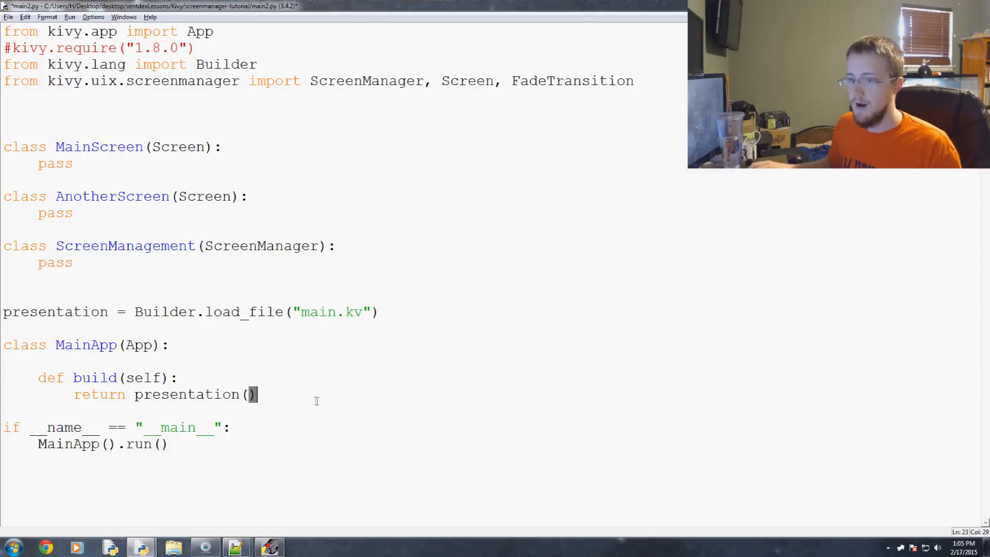
{"action": "double_click", "coordinate": [55, 312]}
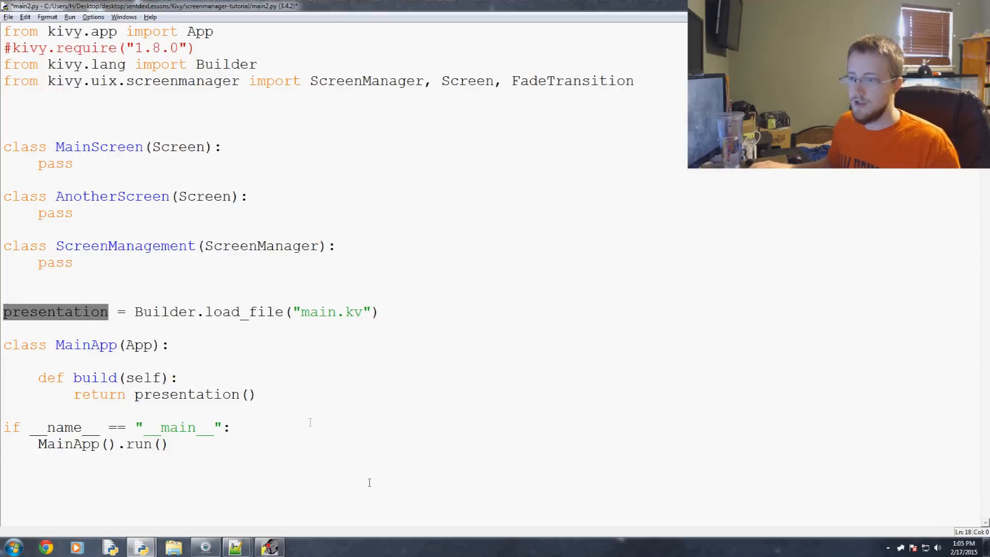
{"action": "left_click", "coordinate": [257, 394]}
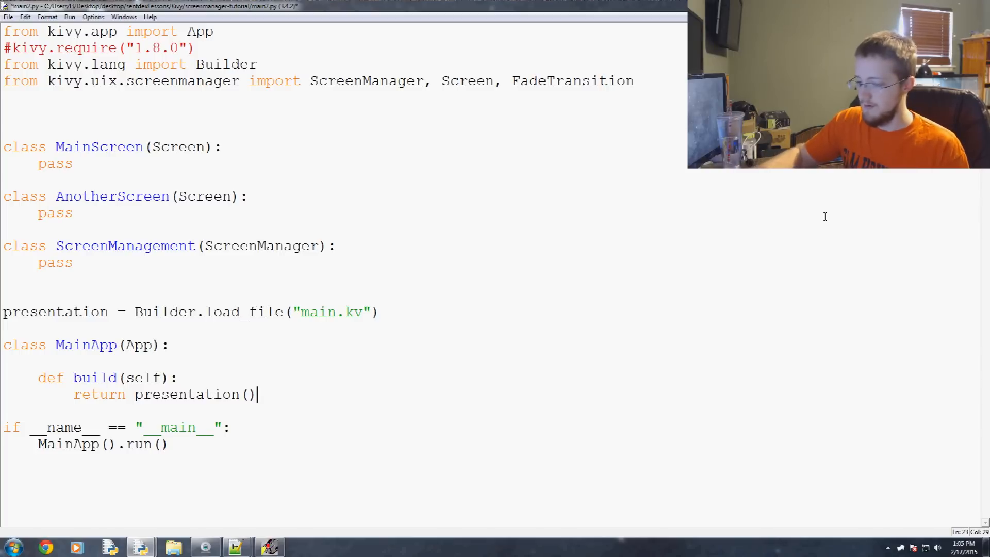
{"action": "key", "text": "BackSpace"}
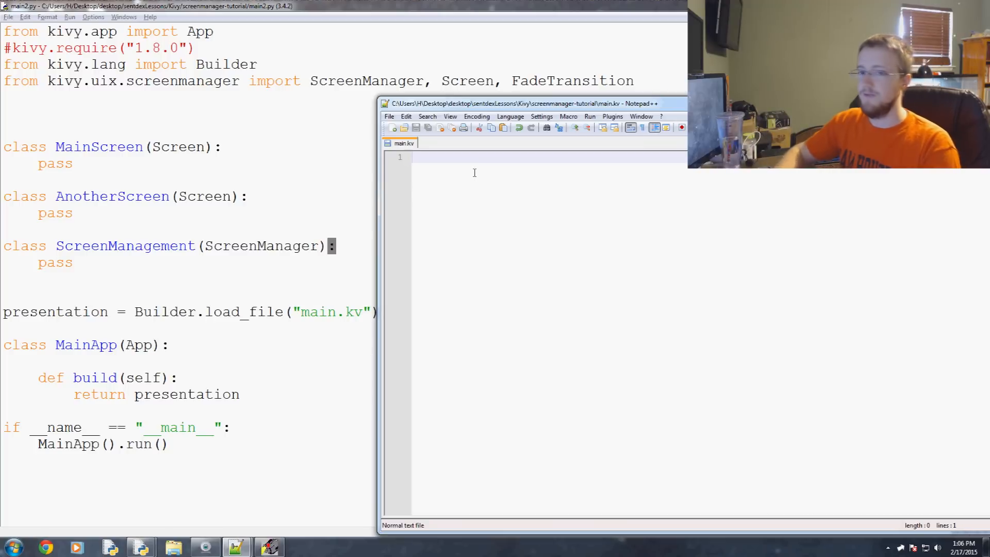
Start main.kv with '#: import FadeTransition kivy.uix.screenmanager.FadeTransition'.
{"action": "type", "text": "#:"}
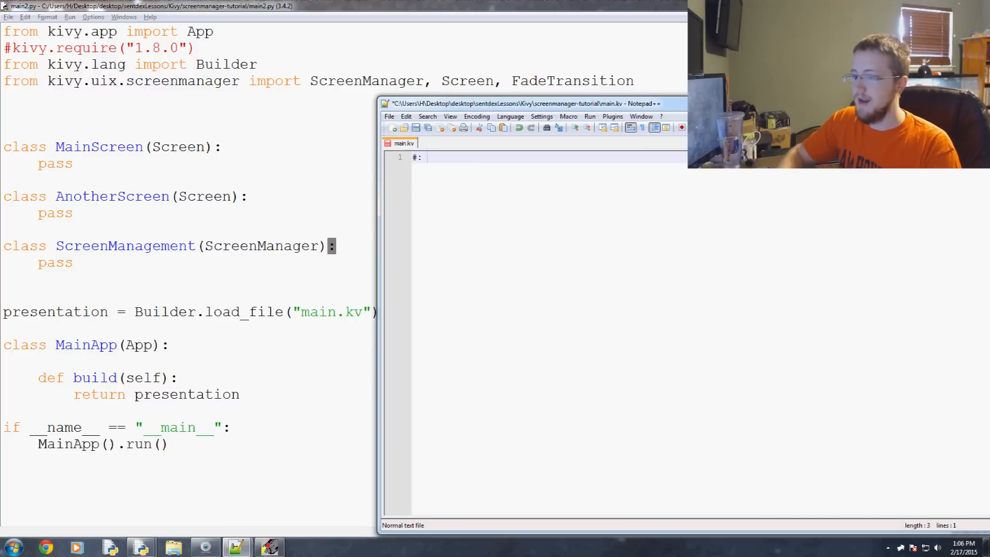
{"action": "type", "text": "import FadeTransition"}
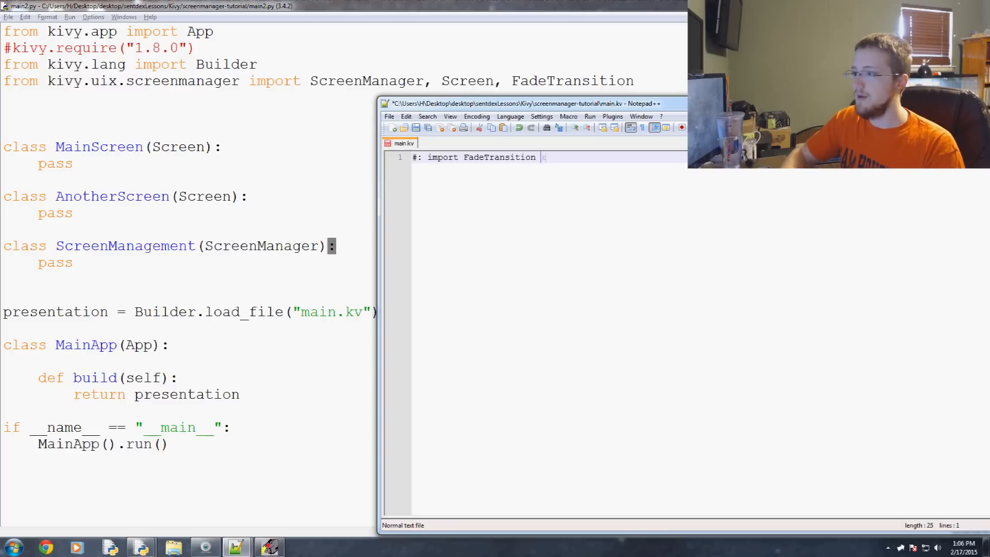
{"action": "type", "text": "kivy.uix."}
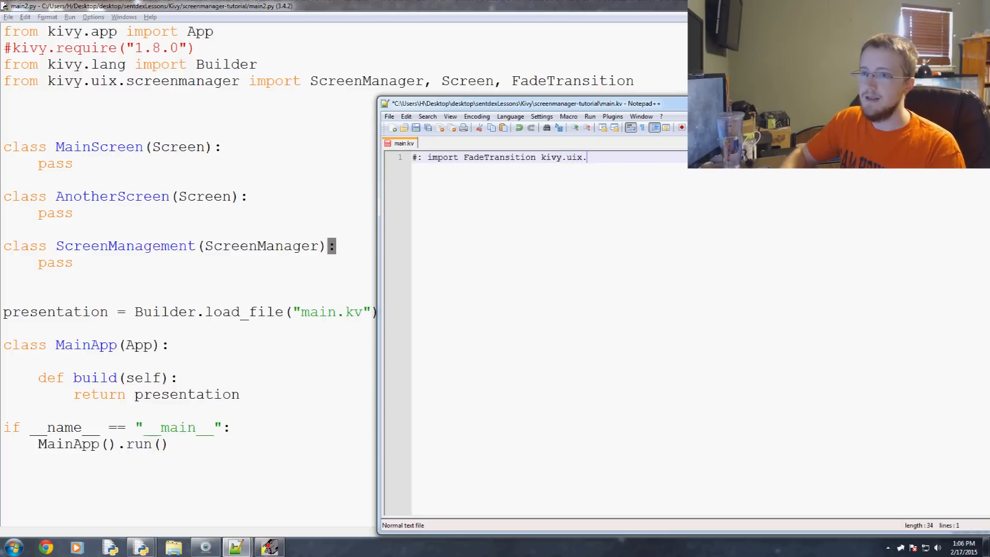
{"action": "type", "text": "screen"}
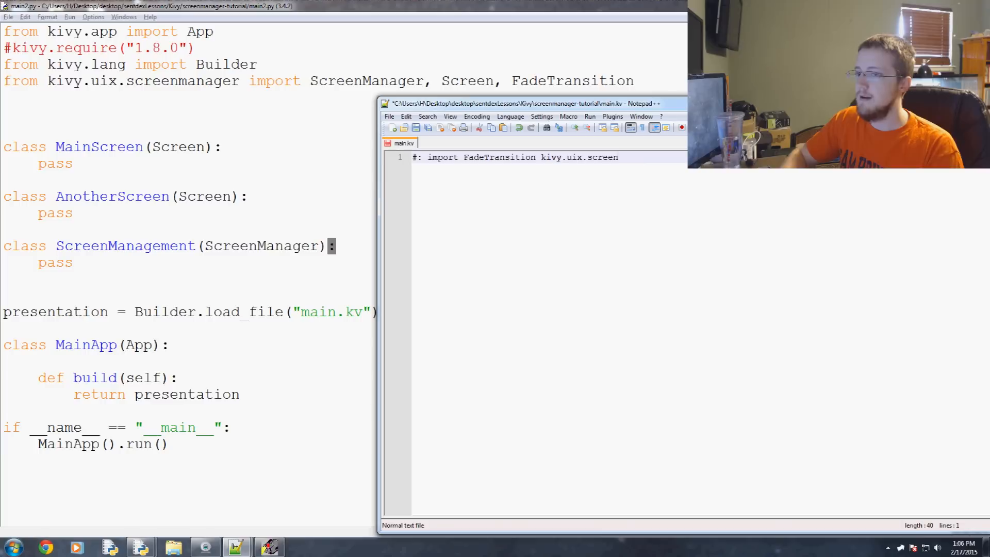
{"action": "type", "text": "manager."}
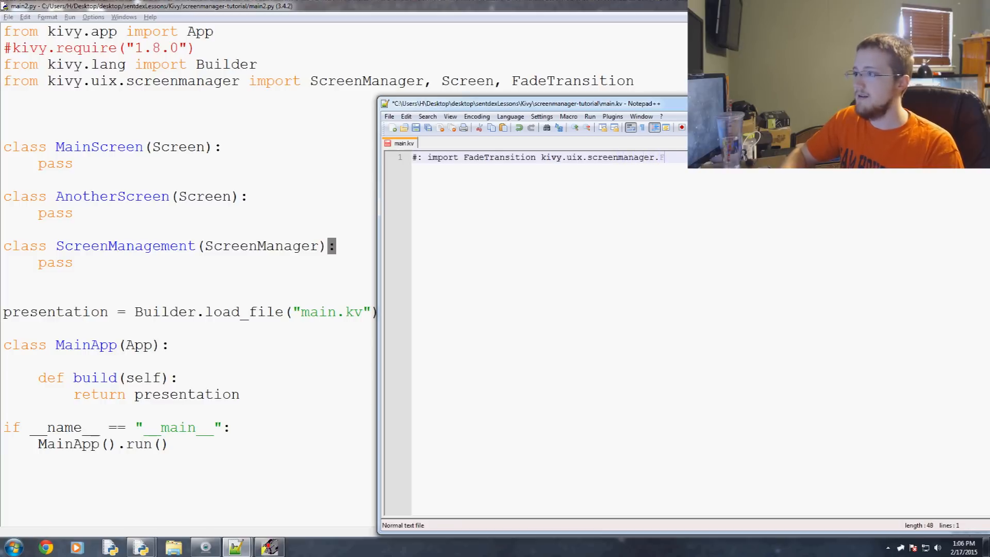
{"action": "type", "text": "FadeTr"}
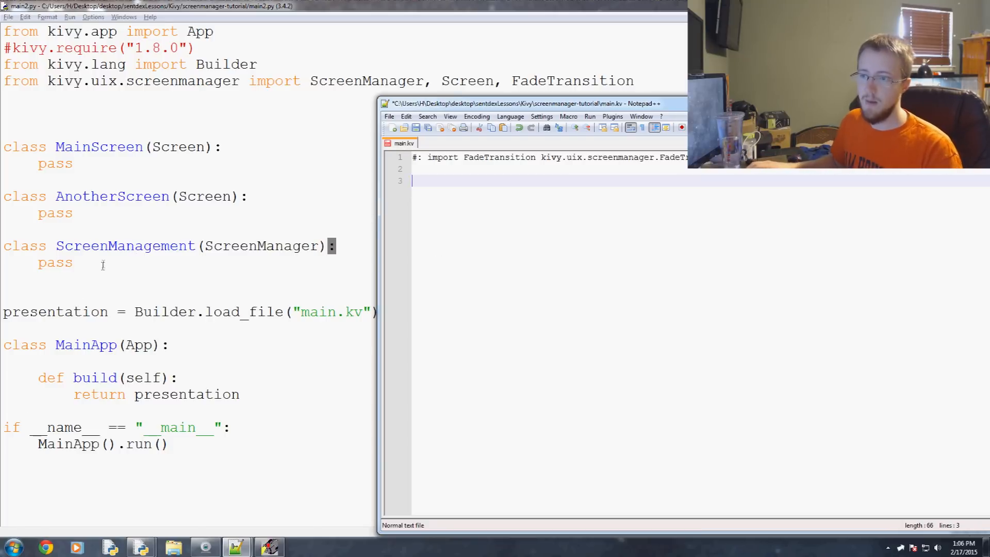
{"action": "mouse_move", "coordinate": [566, 210]}
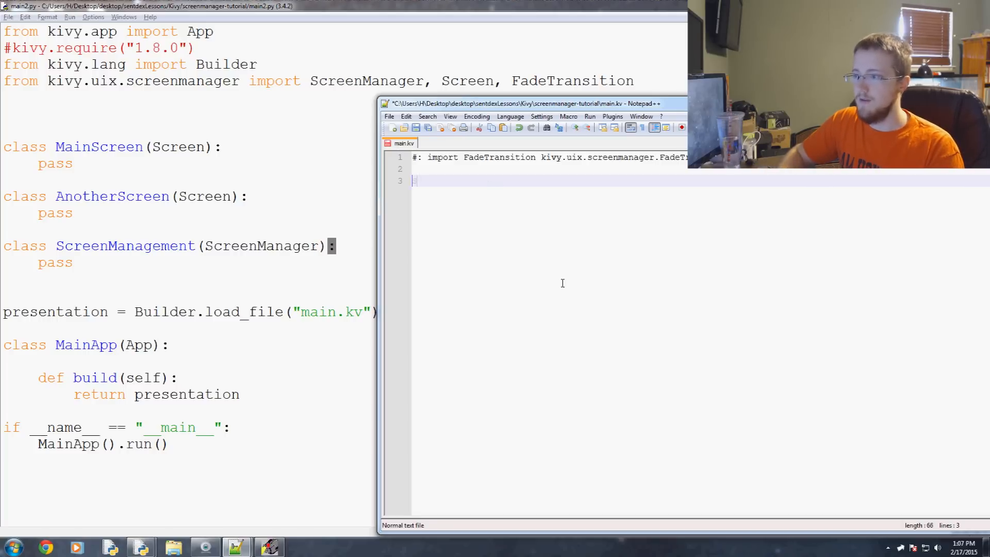
Write the ScreenManagement rule with transition: FadeTransition().
{"action": "type", "text": "ScreenMan"}
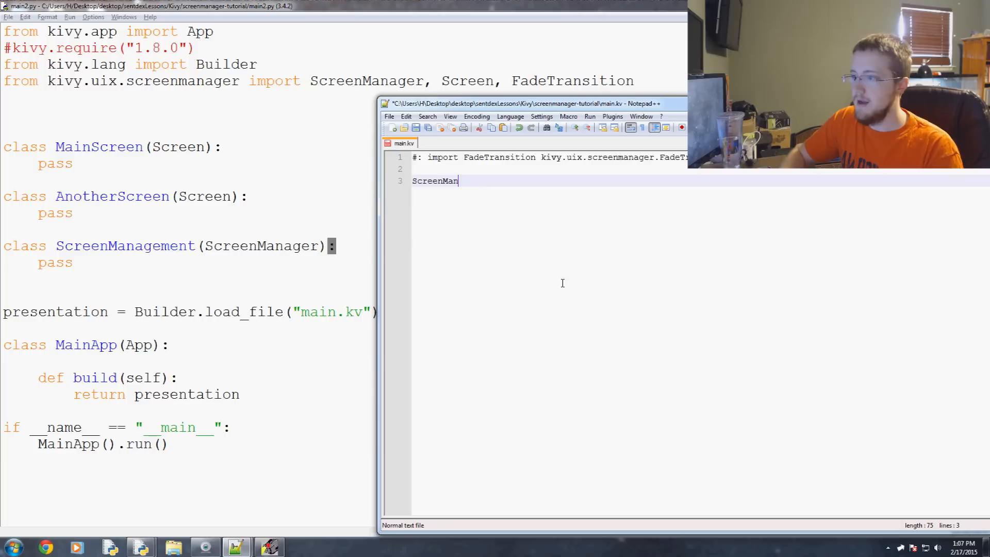
{"action": "type", "text": "agement:"}
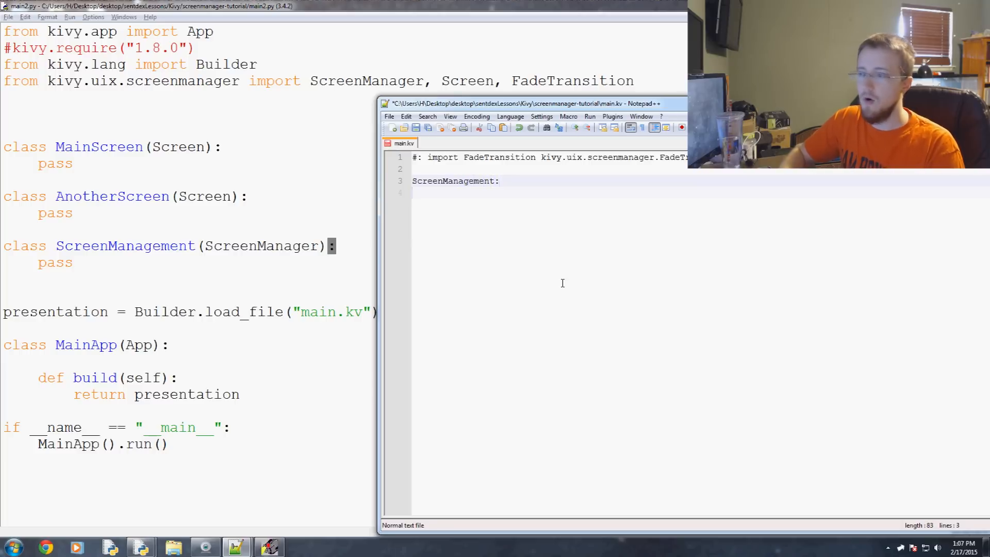
{"action": "type", "text": "t"}
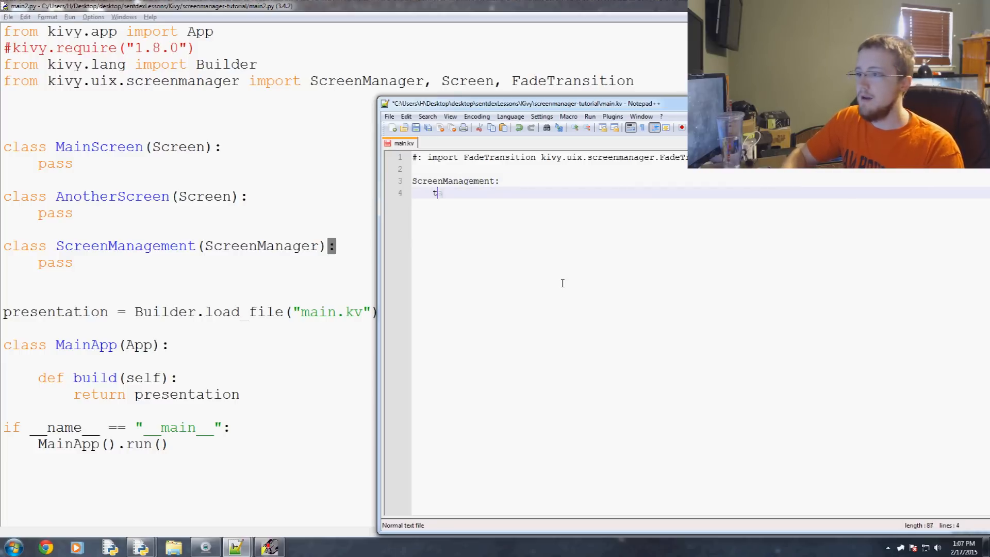
{"action": "type", "text": "transition"}
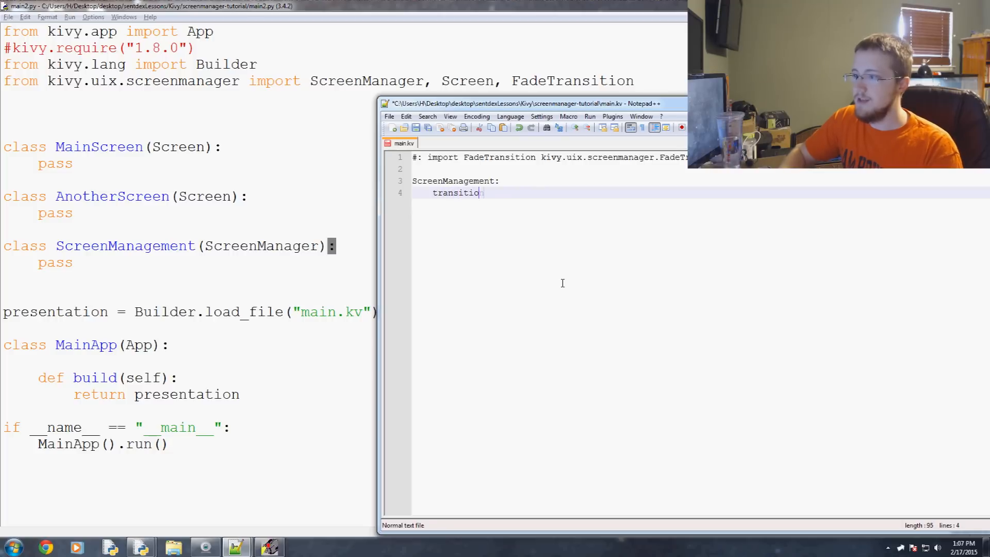
{"action": "type", "text": ":"}
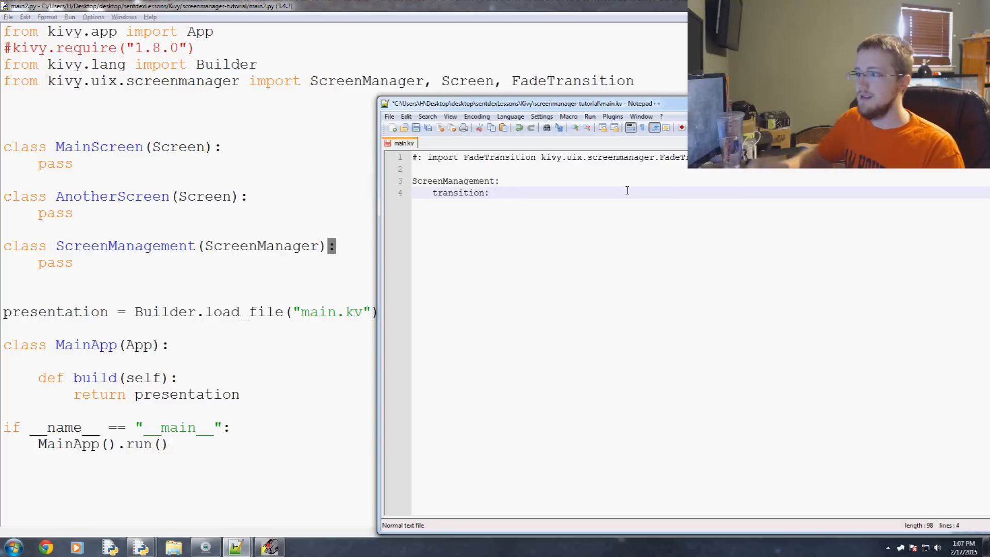
{"action": "type", "text": "FadeTransition("}
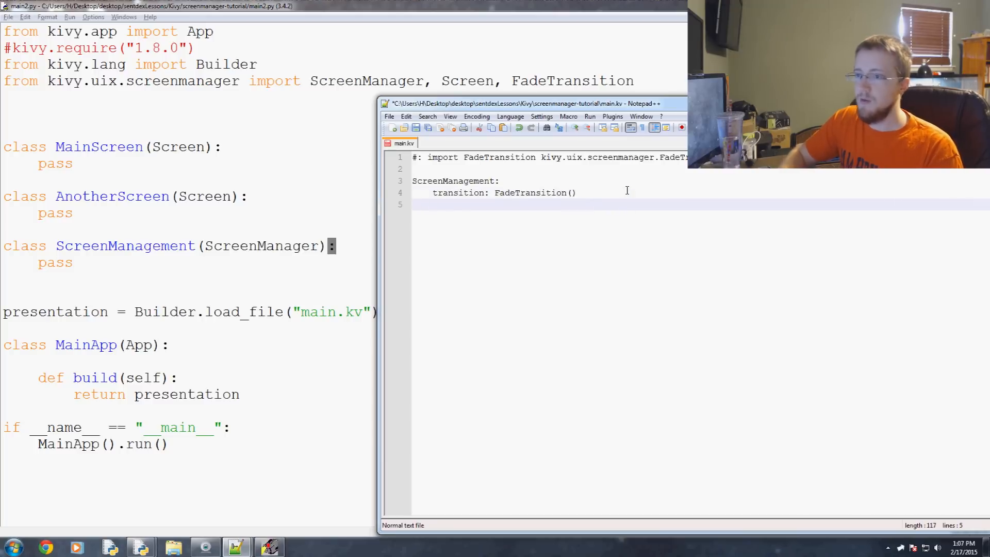
Nest empty MainScreen: and AnotherScreen: entries under the ScreenManagement rule.
{"action": "type", "text": "MainScreen:"}
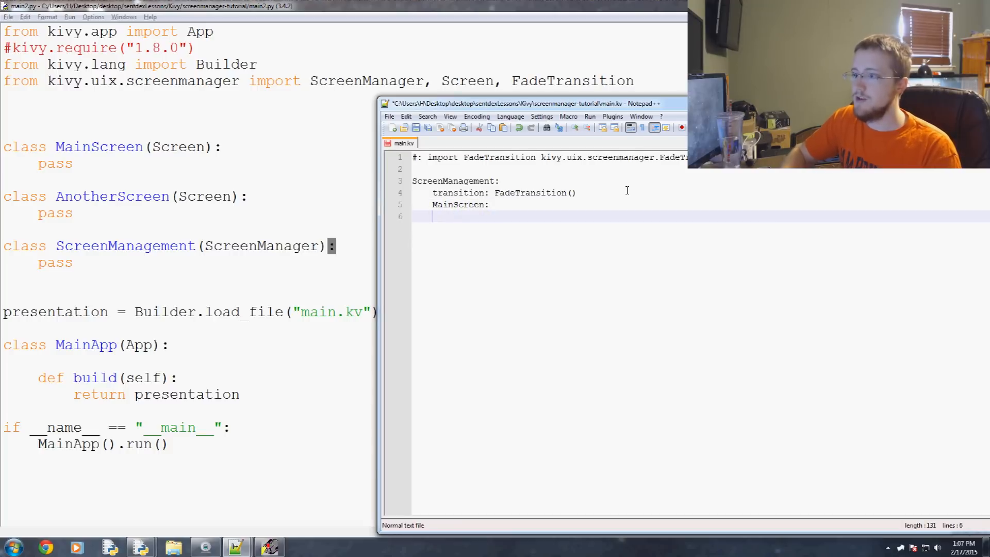
{"action": "type", "text": "AnotherScreen:"}
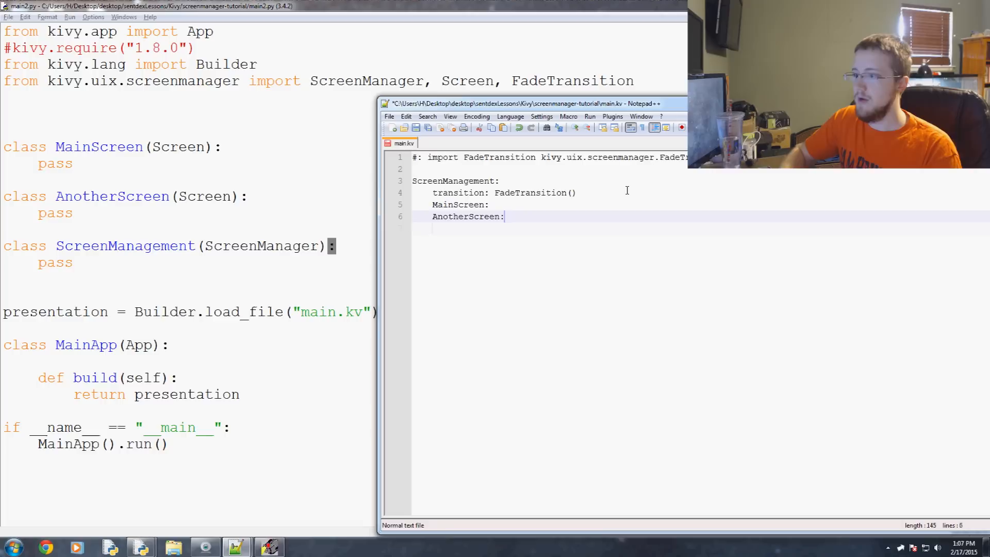
{"action": "key", "text": "Enter"}
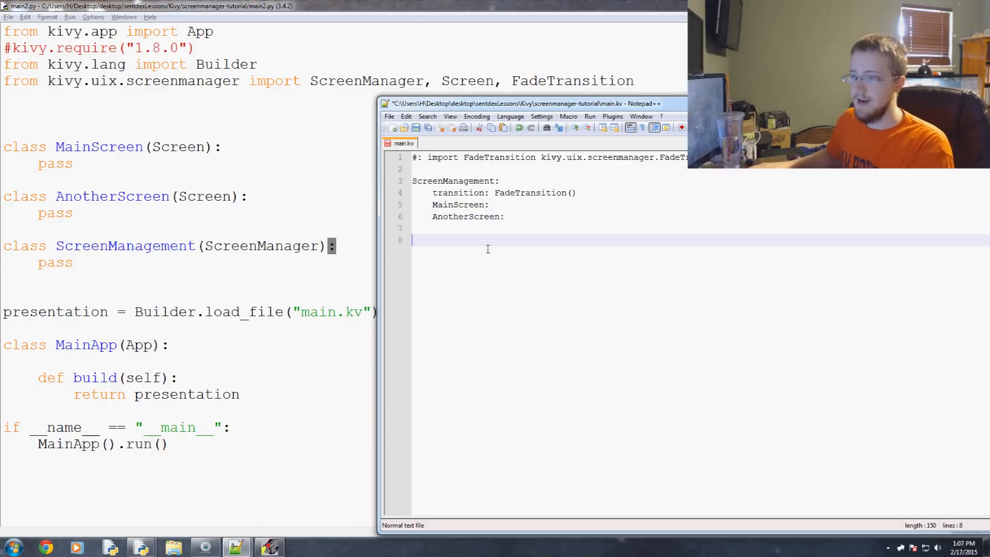
Start a <MainScreen> rule with name: "main".
{"action": "type", "text": "<>"}
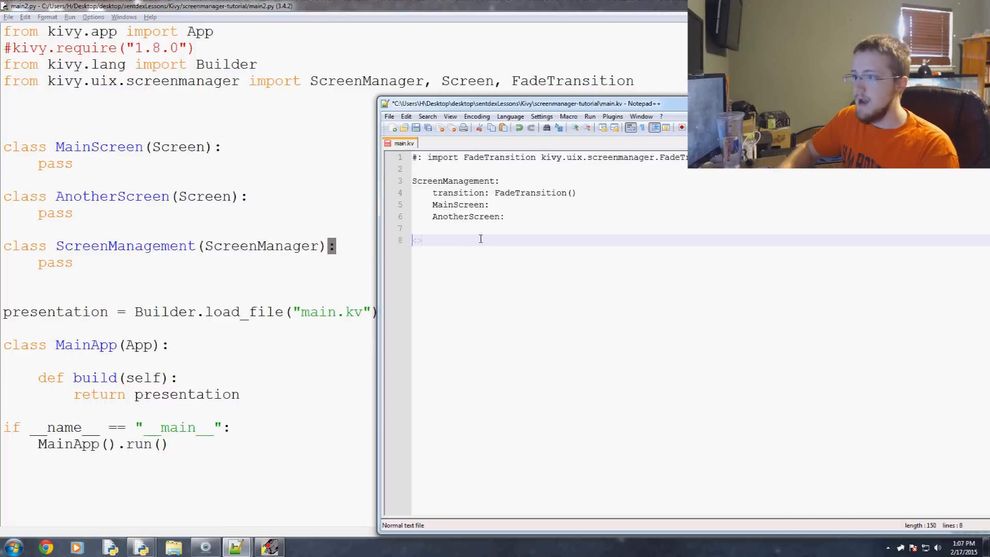
{"action": "type", "text": "<Main"}
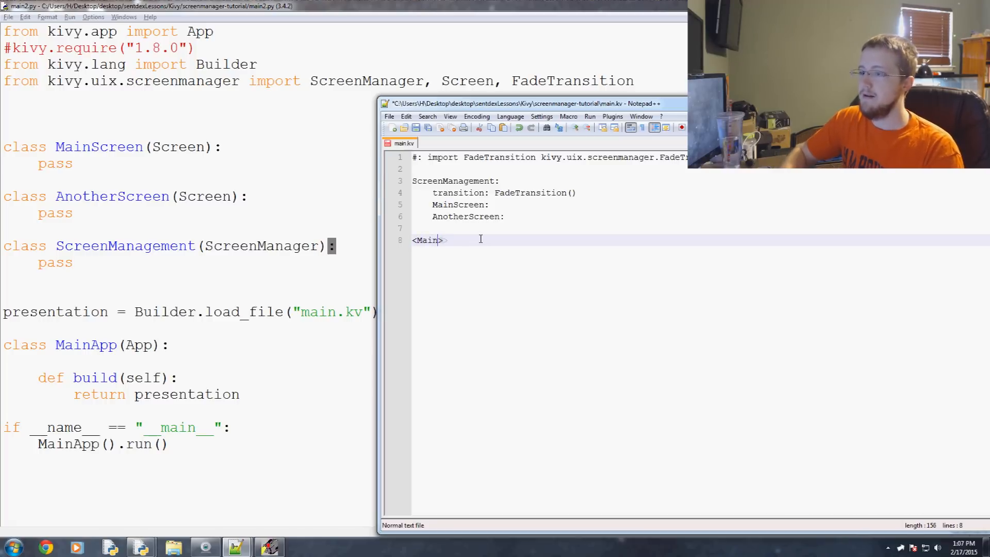
{"action": "type", "text": "Screen"}
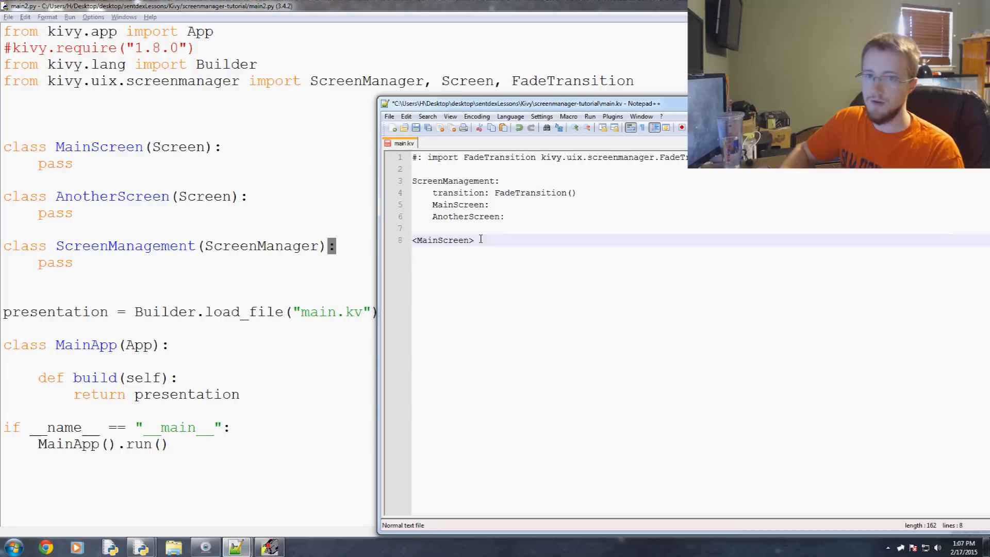
{"action": "type", "text": ":"}
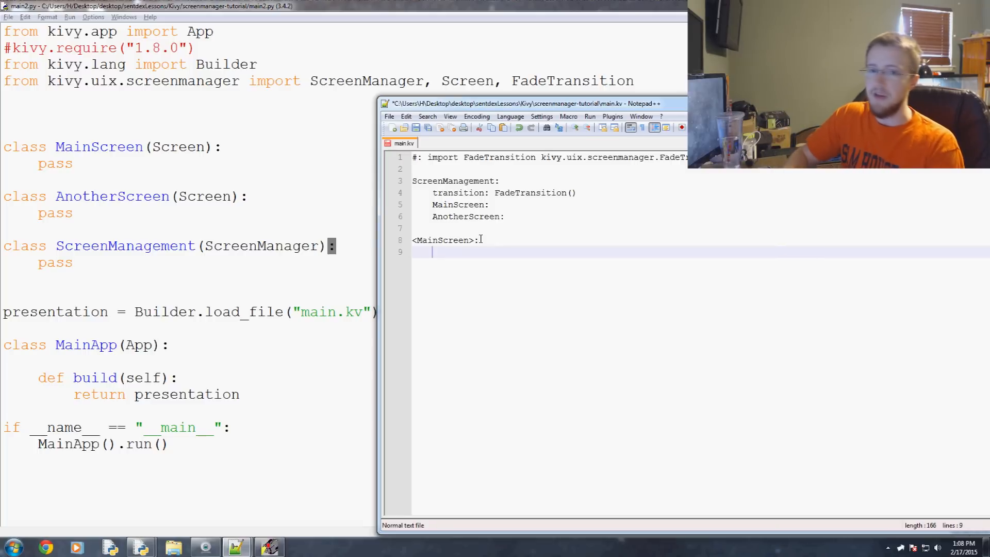
{"action": "type", "text": "name:"}
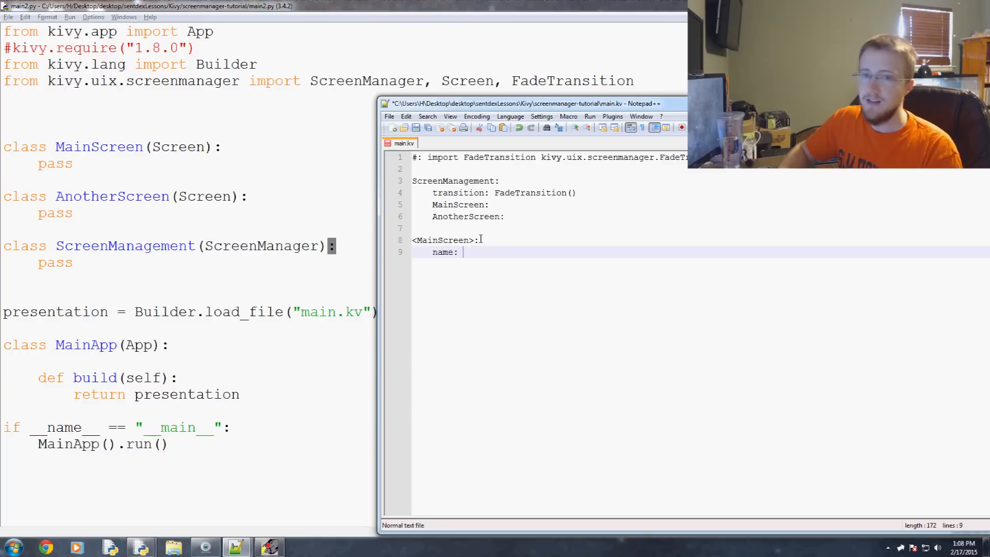
{"action": "type", "text": "\"main\""}
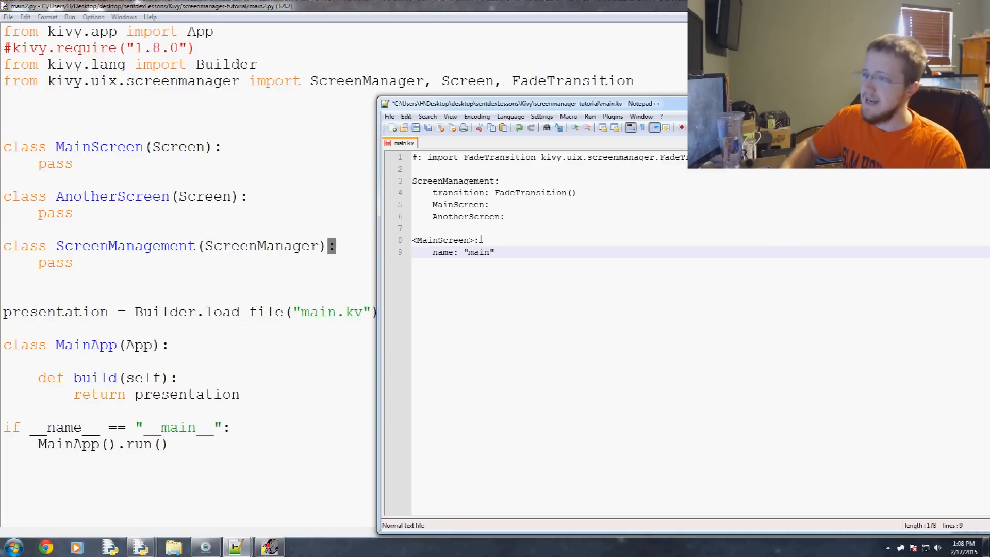
{"action": "key", "text": "Return"}
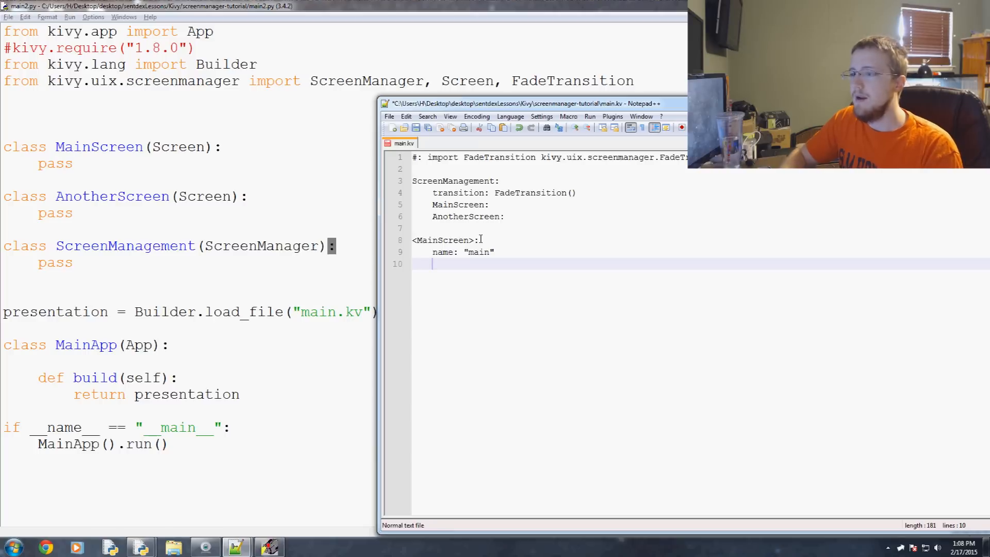
Add a Button whose on_release sets app.root.current = "other".
{"action": "type", "text": "Bt"}
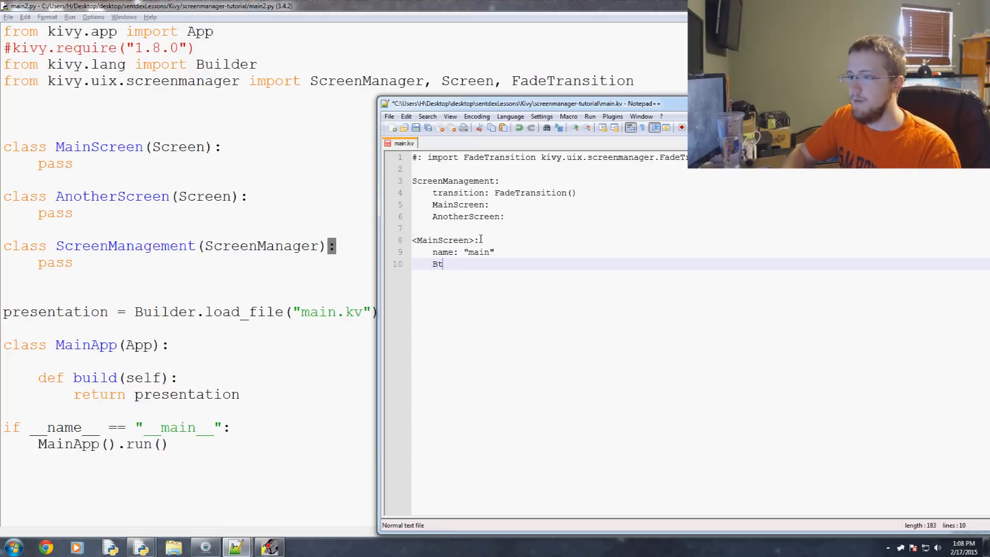
{"action": "type", "text": "utton:"}
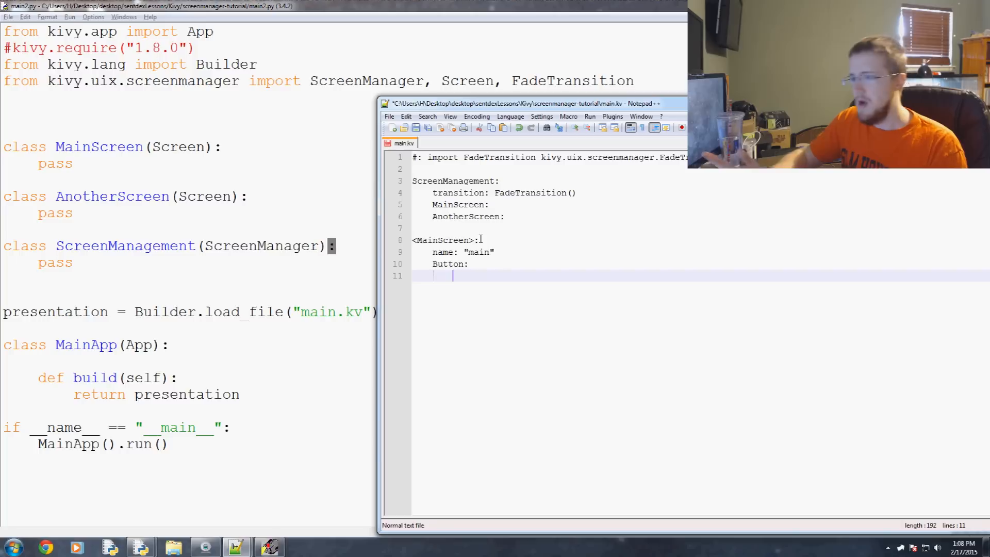
{"action": "type", "text": "on_release"}
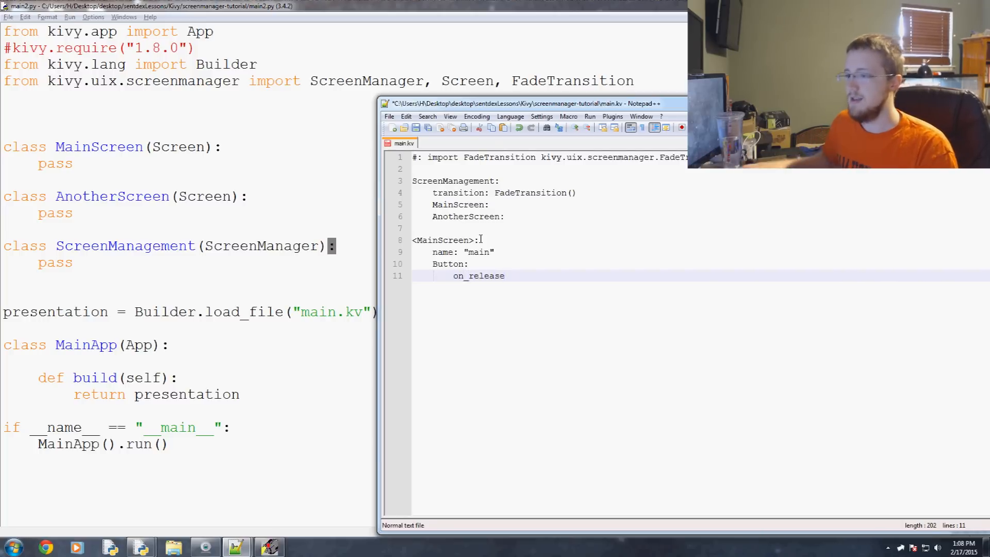
{"action": "double_click", "coordinate": [448, 264]}
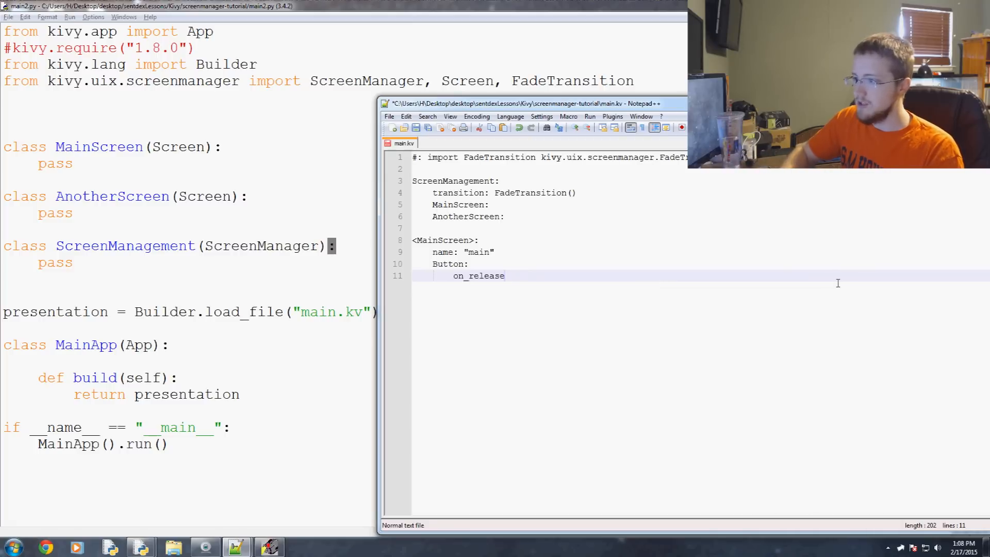
{"action": "type", "text": ": app.root.c"}
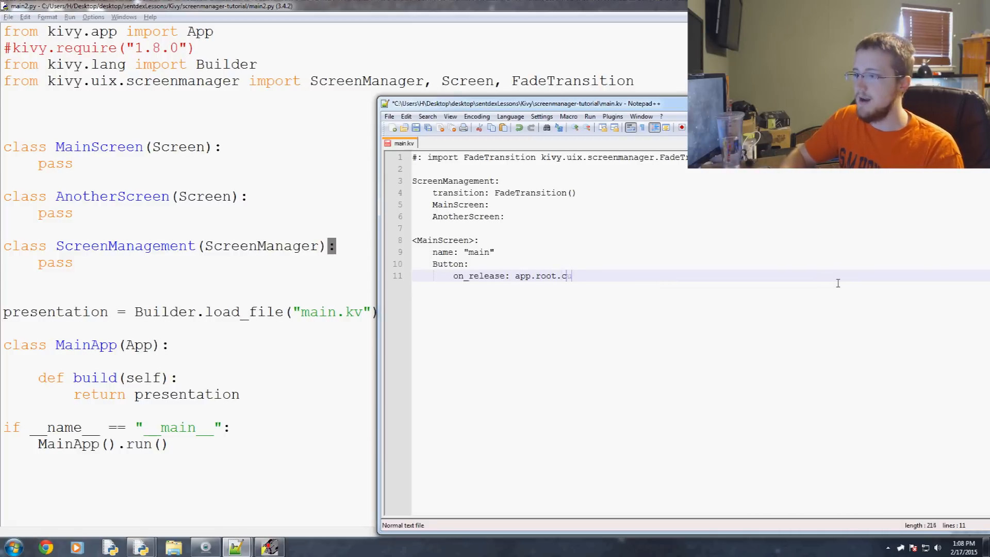
{"action": "type", "text": "urrent"}
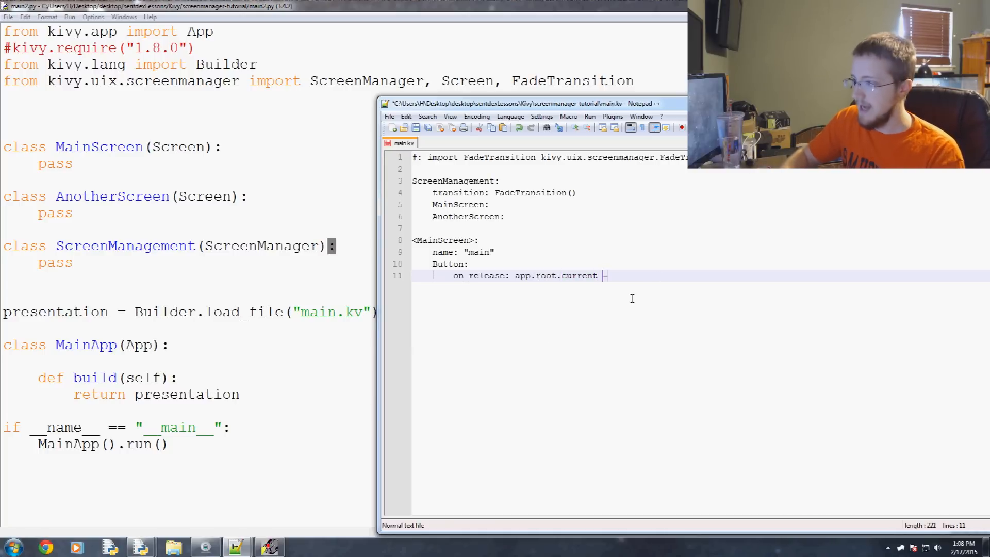
{"action": "type", "text": "="}
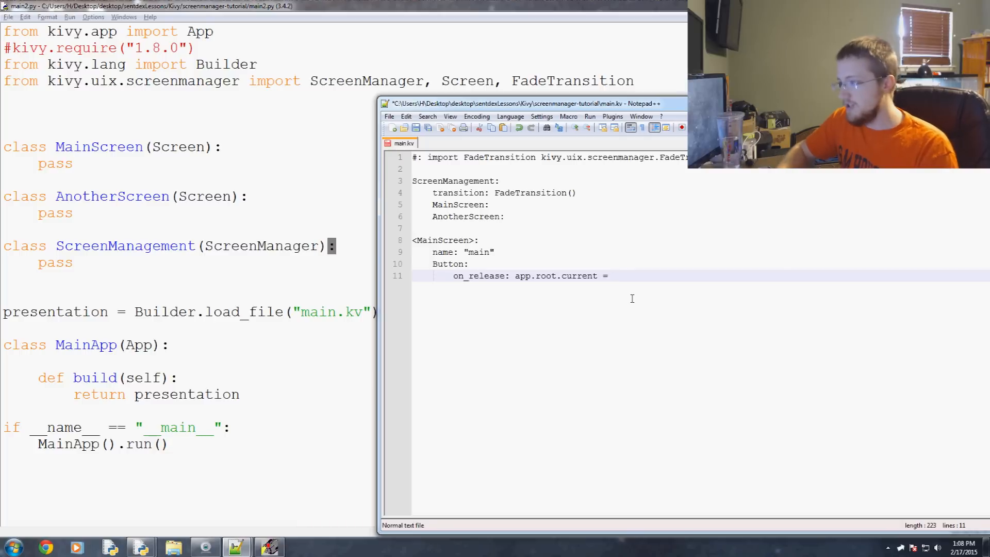
{"action": "type", "text": "\"other\""}
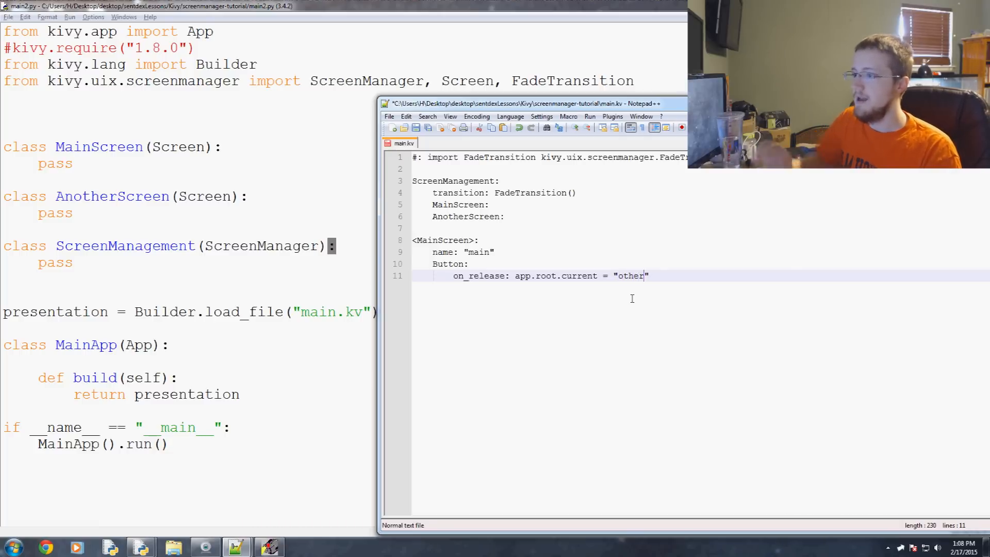
{"action": "left_click", "coordinate": [450, 264]}
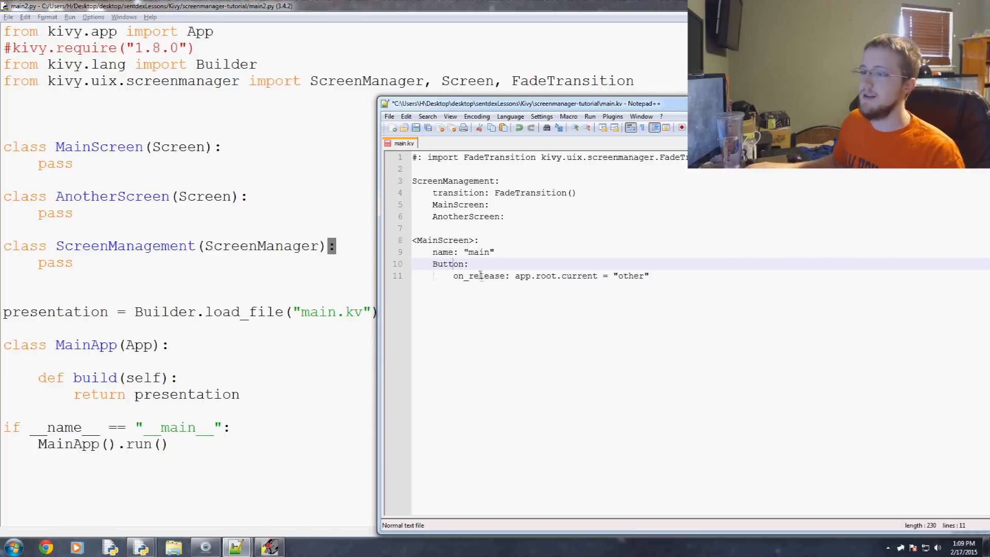
{"action": "double_click", "coordinate": [448, 264]}
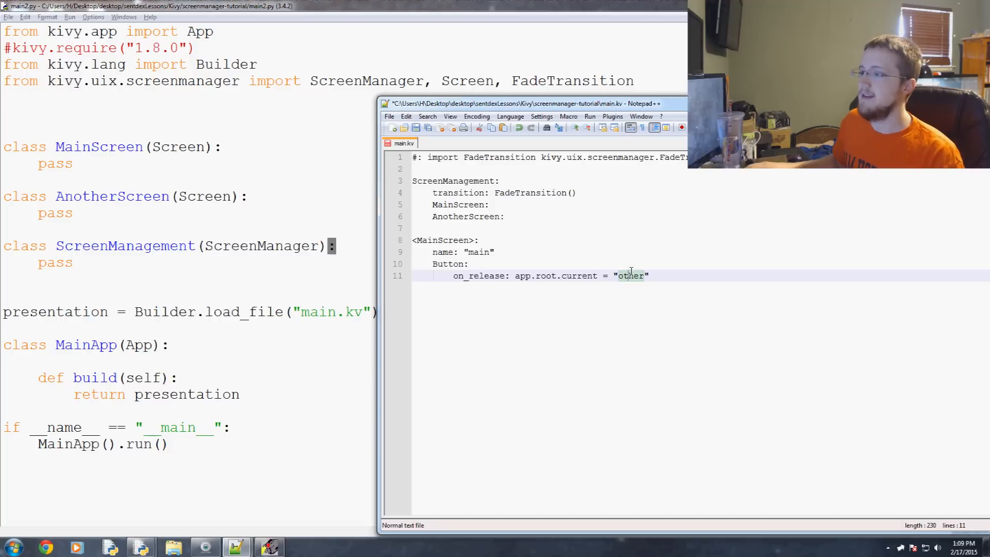
{"action": "double_click", "coordinate": [630, 276]}
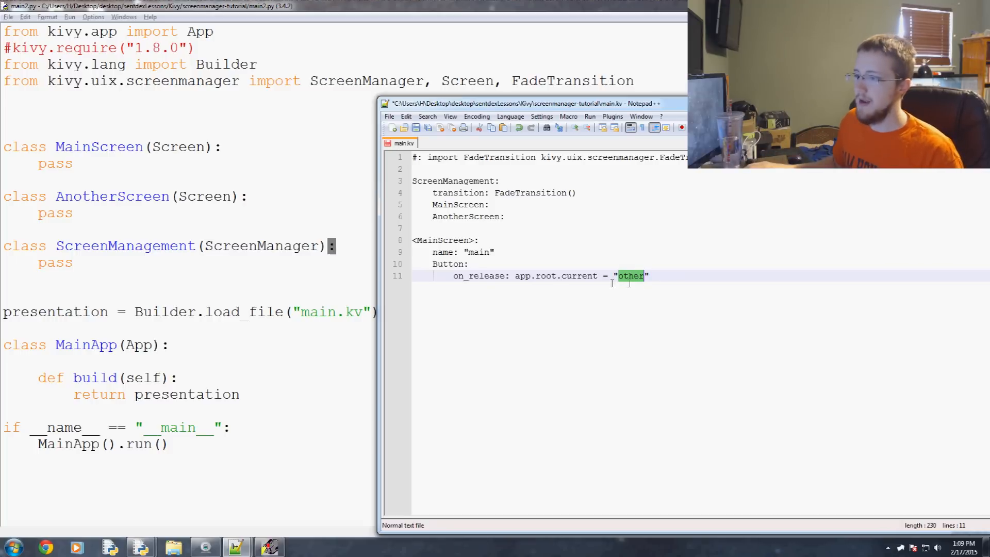
{"action": "double_click", "coordinate": [442, 252]}
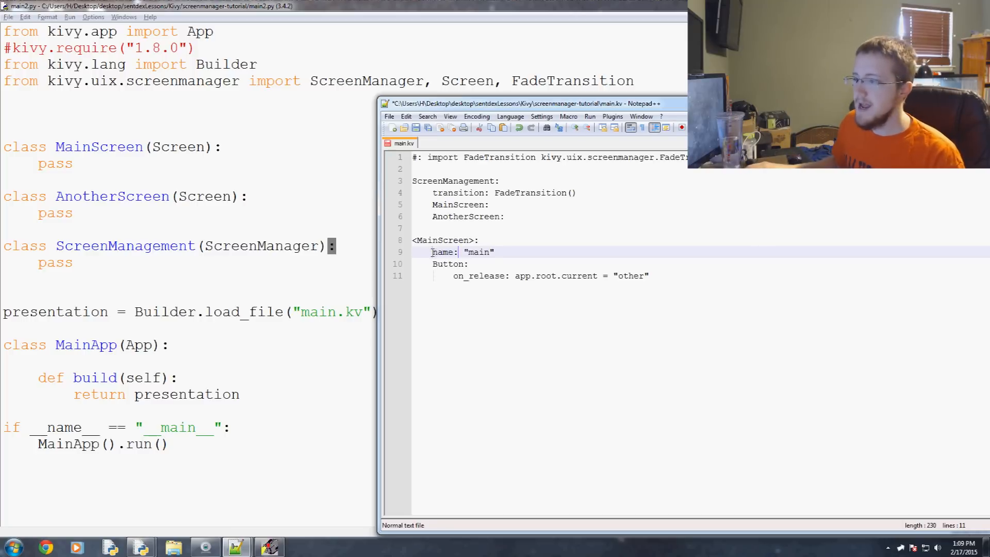
{"action": "left_click", "coordinate": [646, 275]}
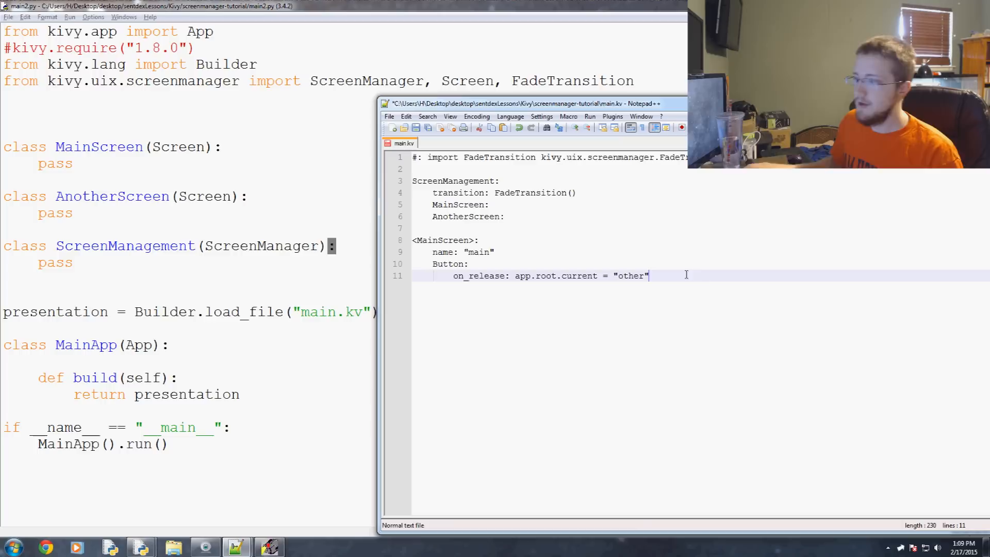
{"action": "key", "text": "Return"}
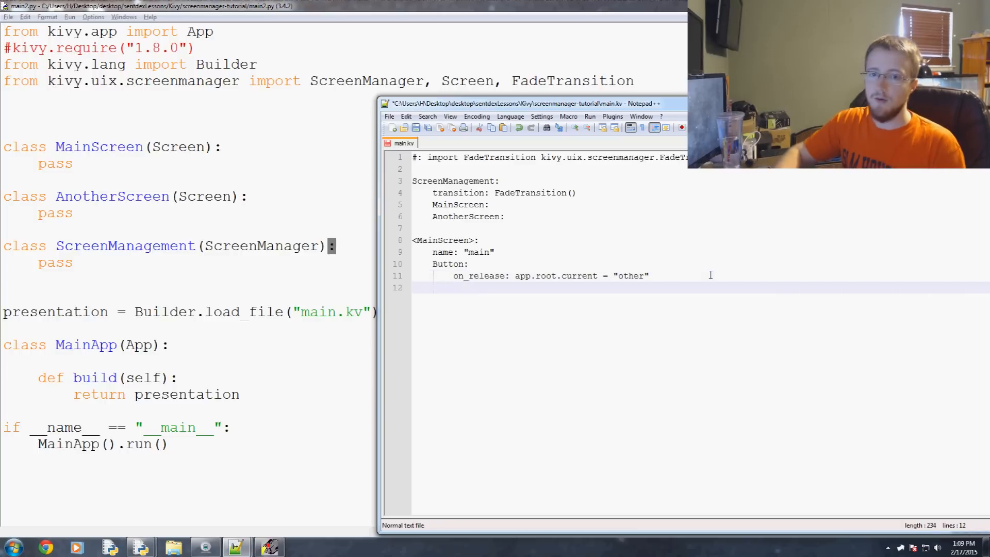
Give the button text "Next Screen" and font_size 50.
{"action": "type", "text": "text:"}
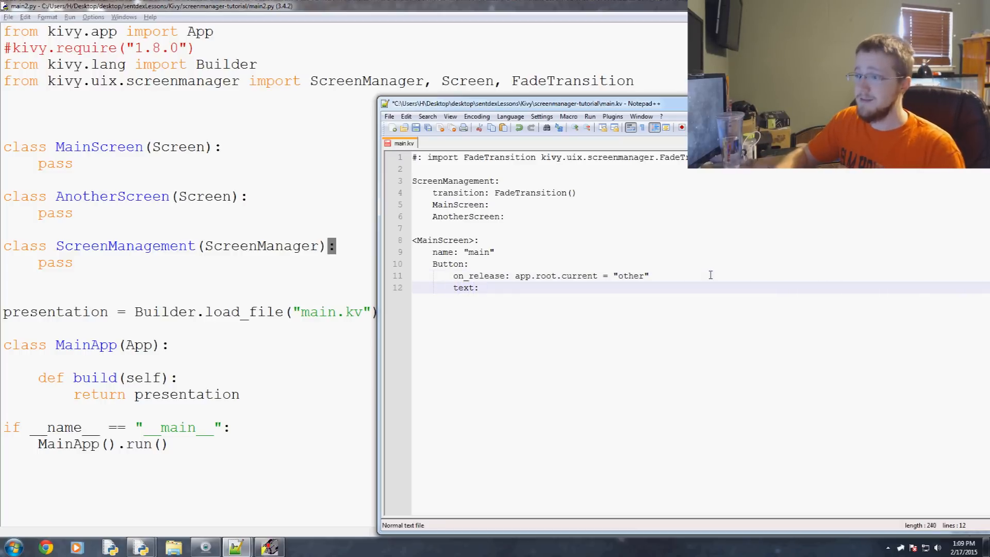
{"action": "type", "text": "\"\""}
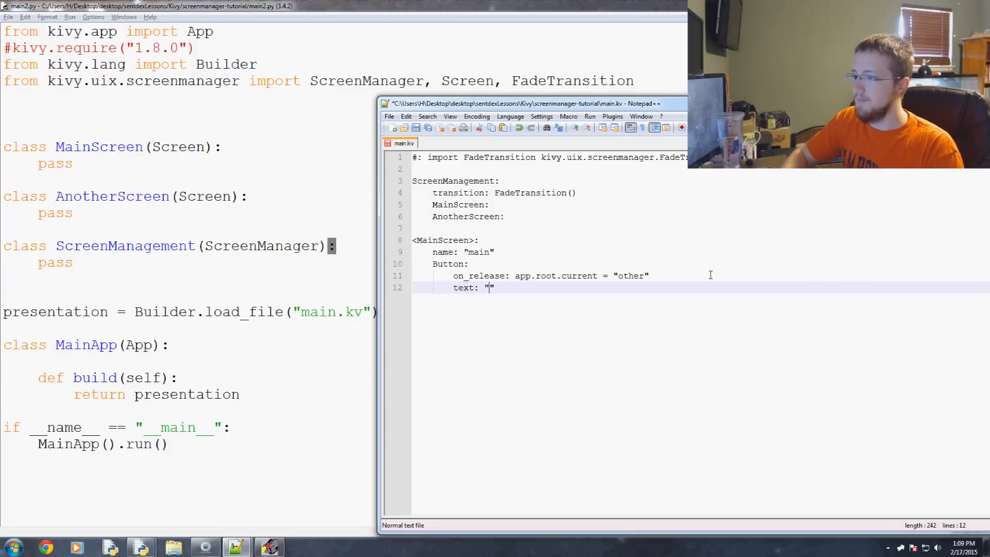
{"action": "type", "text": "Next"}
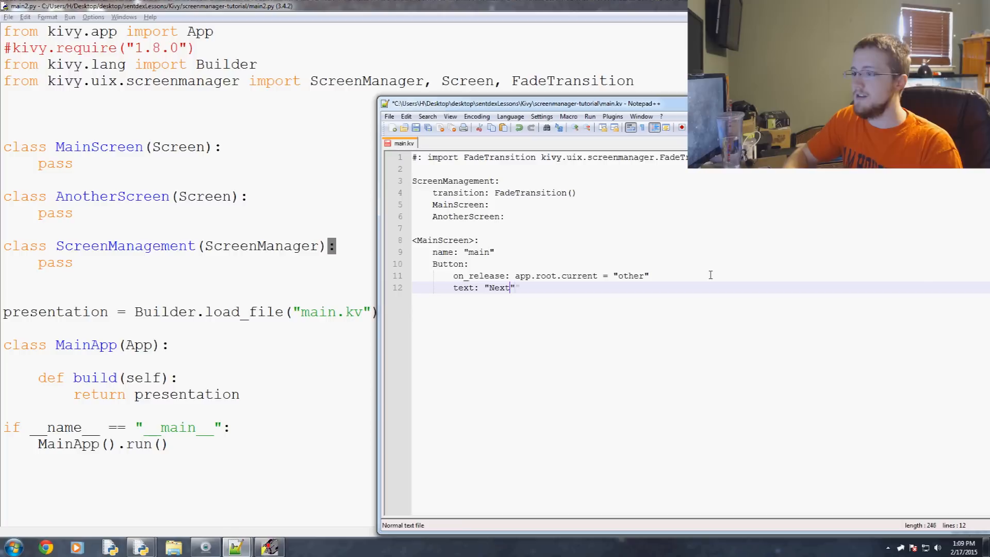
{"action": "type", "text": "Screen"}
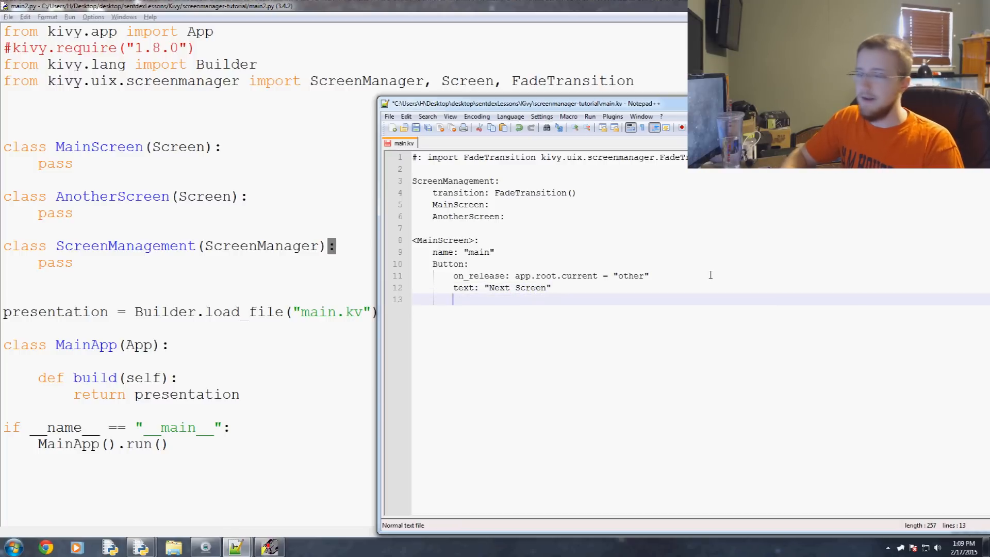
{"action": "type", "text": "font_size:"}
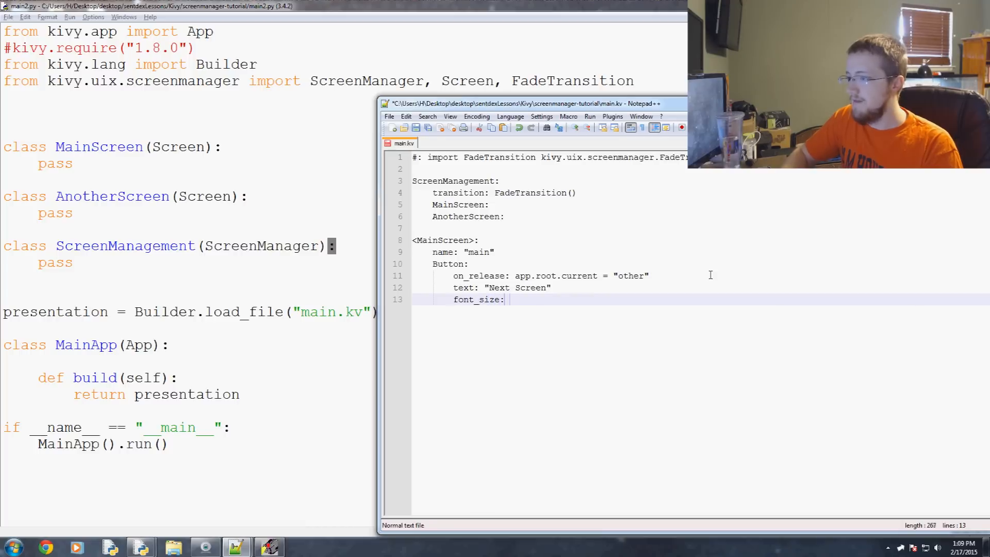
{"action": "type", "text": "50"}
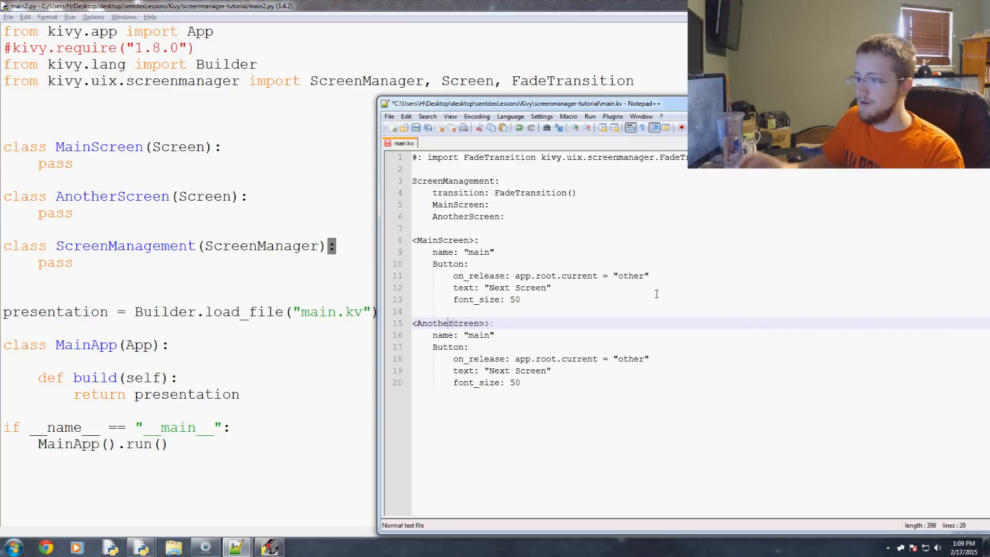
Rework the copied rule into AnotherScreen named "other" with a "Back Home" button switching to "main", and save.
{"action": "double_click", "coordinate": [479, 335]}
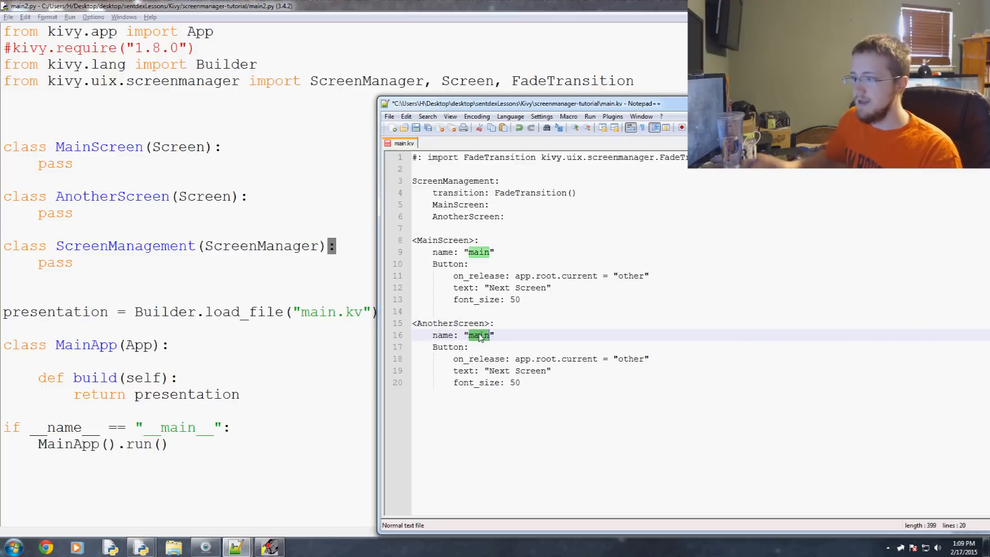
{"action": "type", "text": "other"}
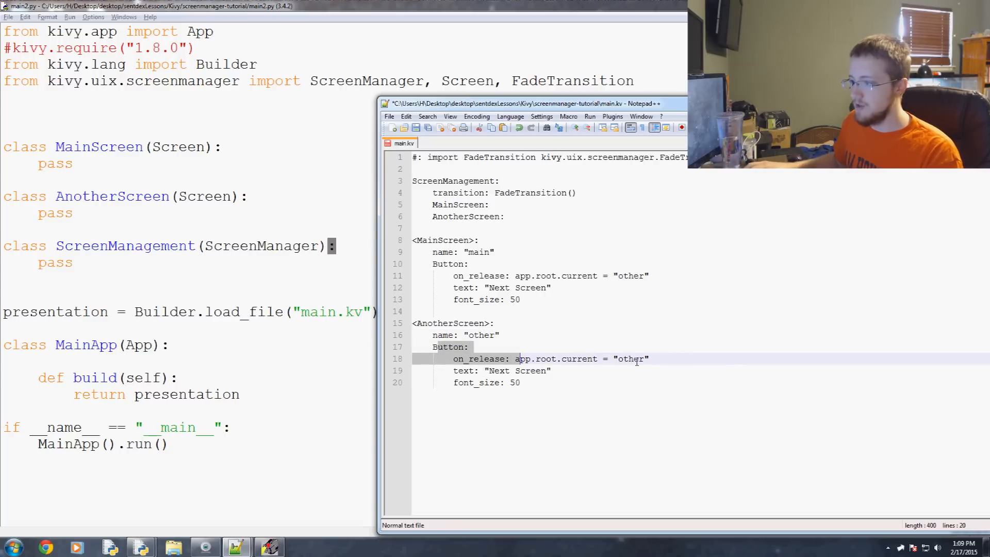
{"action": "type", "text": "main"}
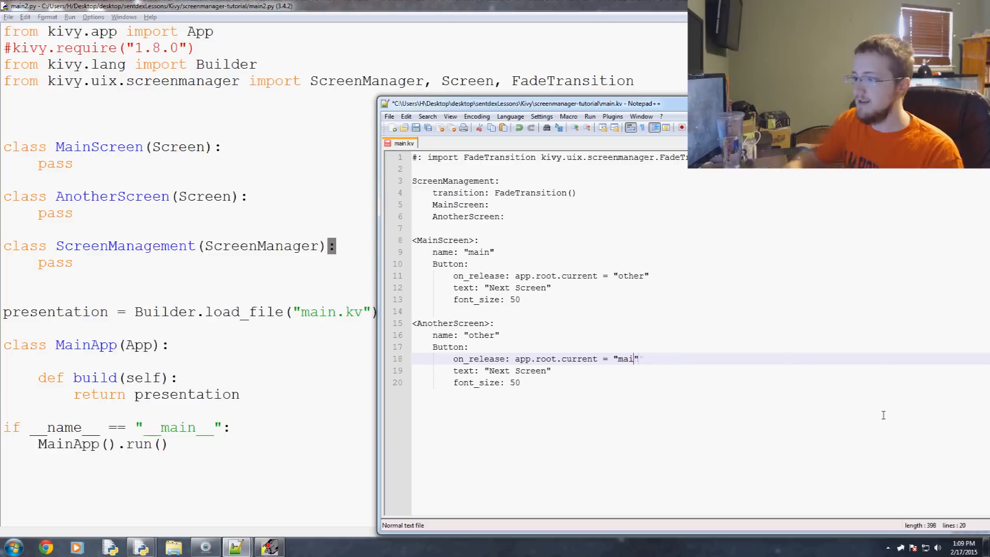
{"action": "type", "text": "n"}
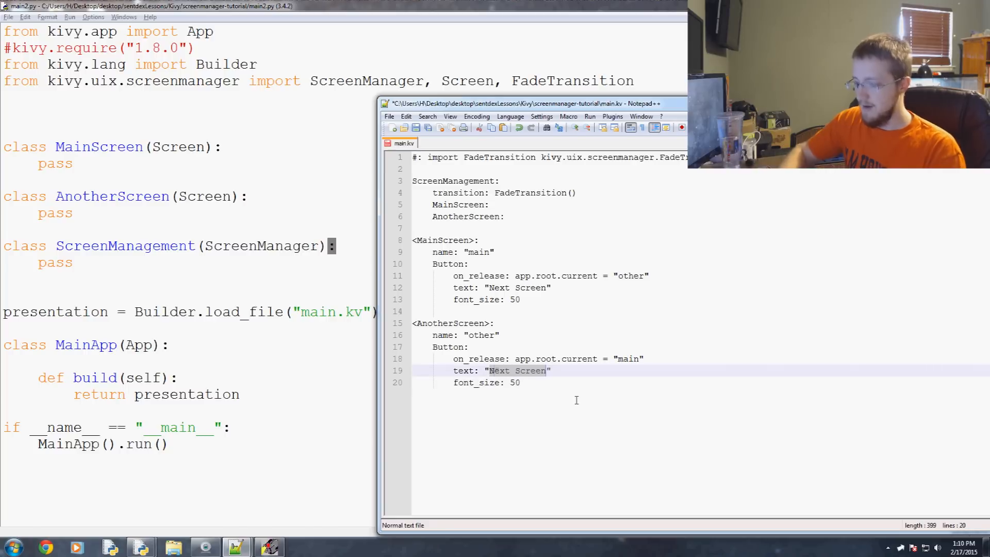
{"action": "type", "text": "Back Home\""}
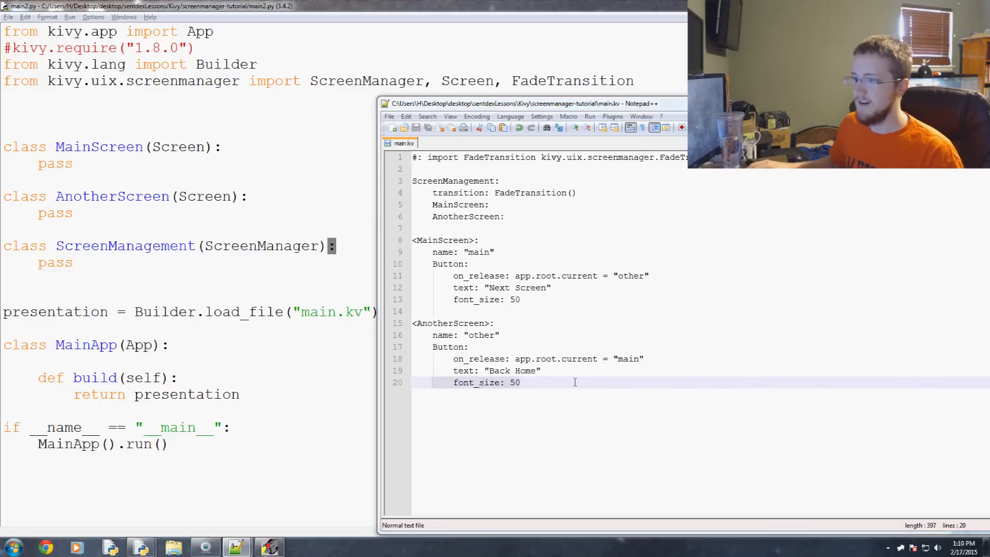
{"action": "key", "text": "ctrl+a"}
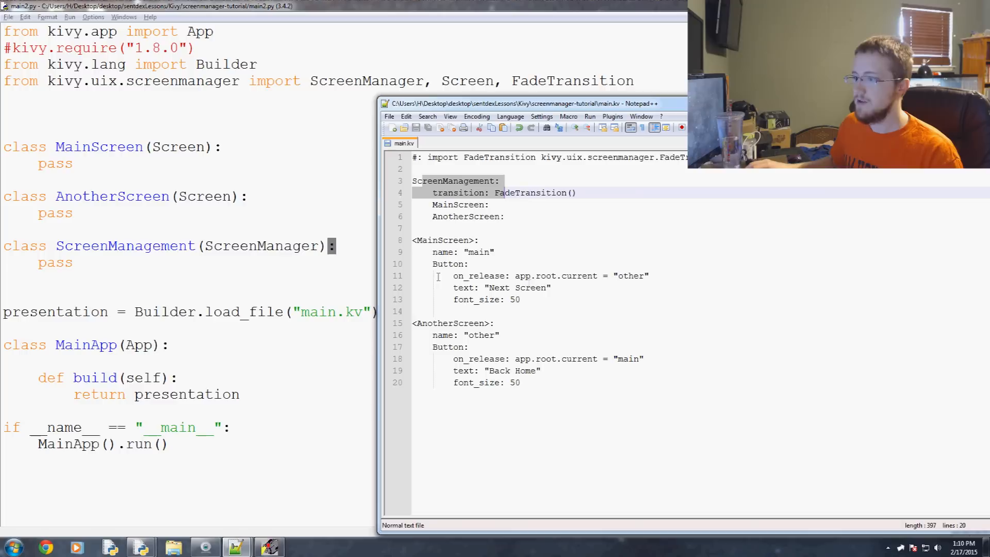
{"action": "left_click", "coordinate": [634, 358]}
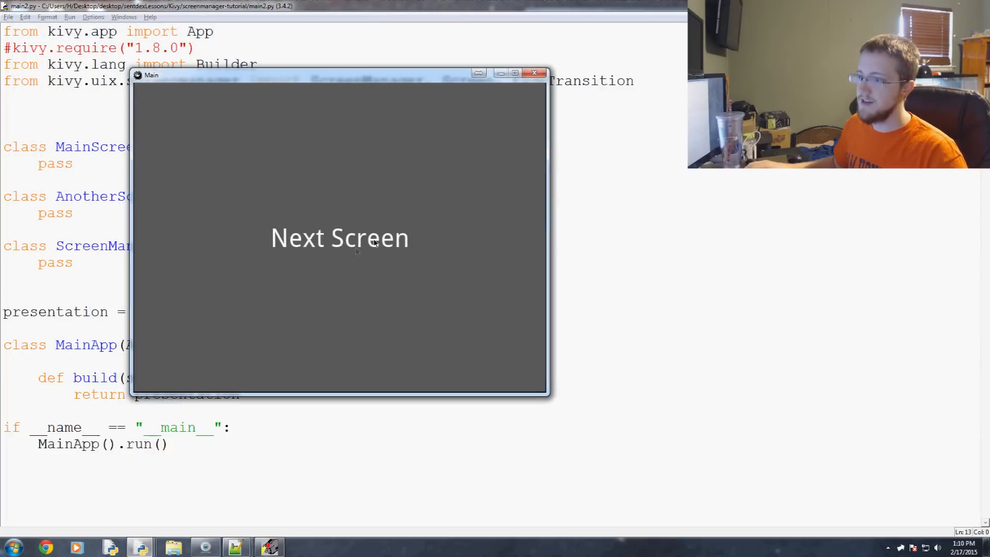
Switch the running app between its Next Screen and Back Home screens several times.
{"action": "left_click", "coordinate": [339, 238]}
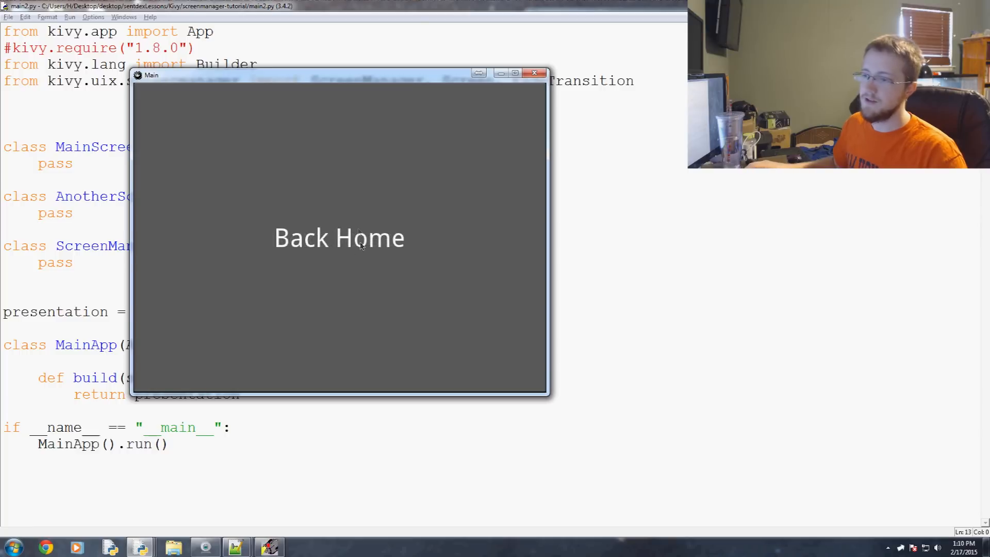
{"action": "mouse_move", "coordinate": [309, 271]}
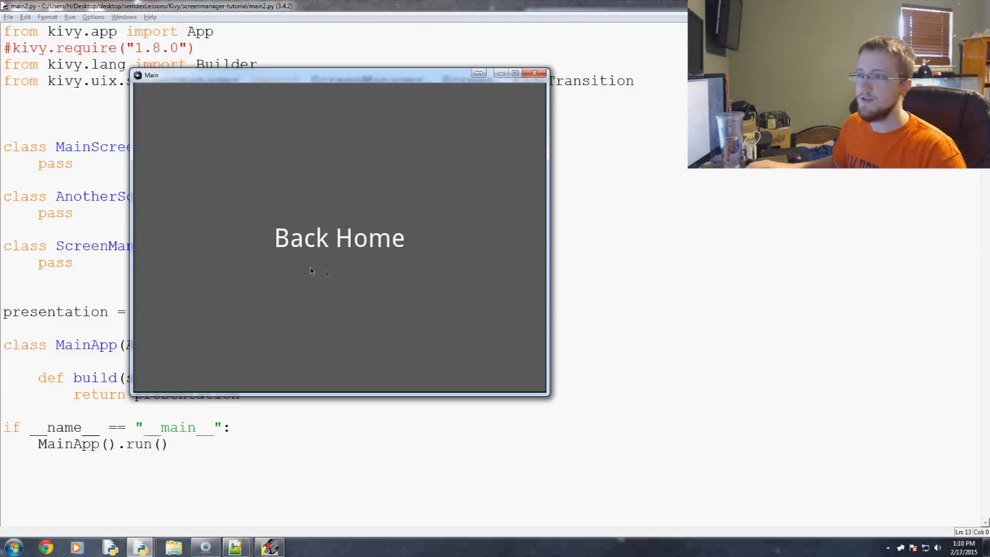
{"action": "left_click", "coordinate": [339, 238]}
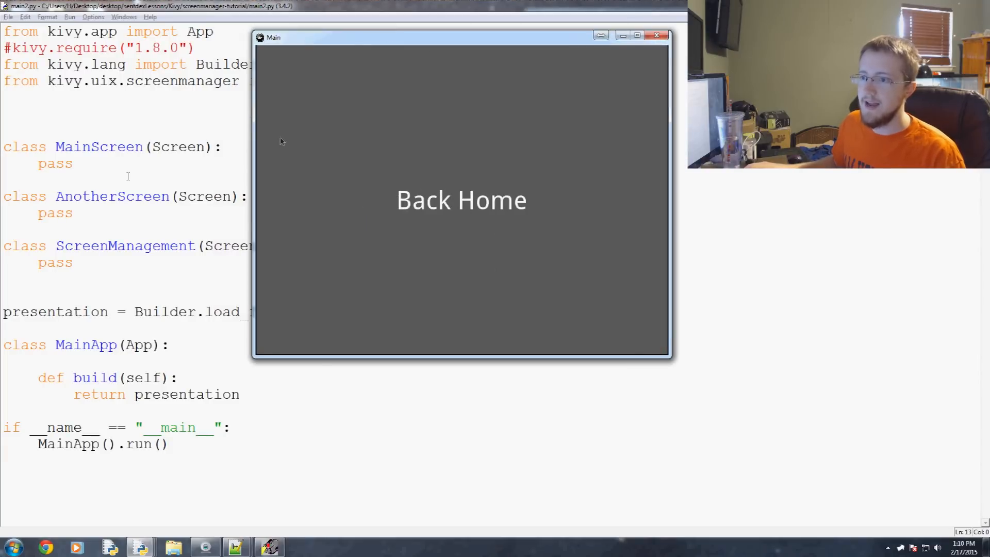
{"action": "mouse_move", "coordinate": [192, 279]}
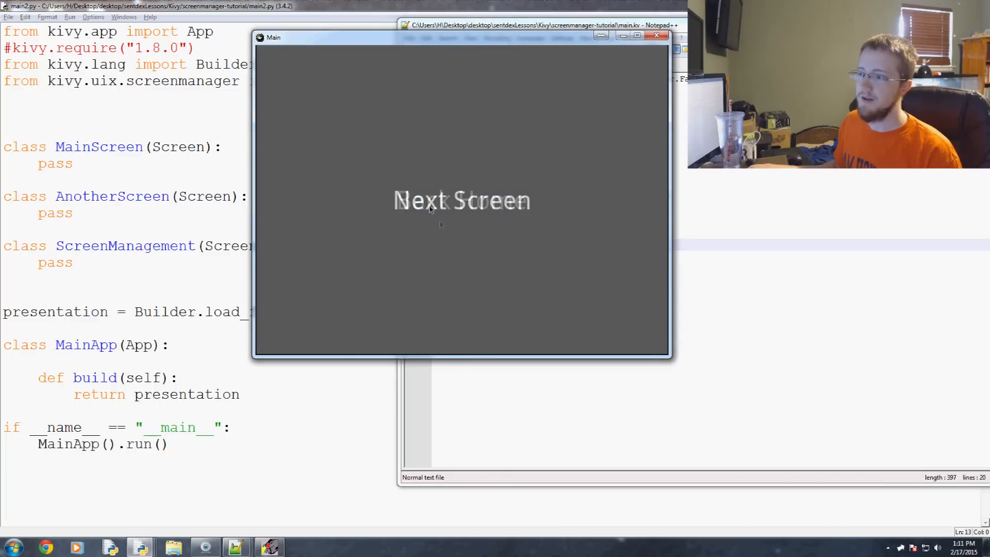
{"action": "left_click", "coordinate": [462, 201]}
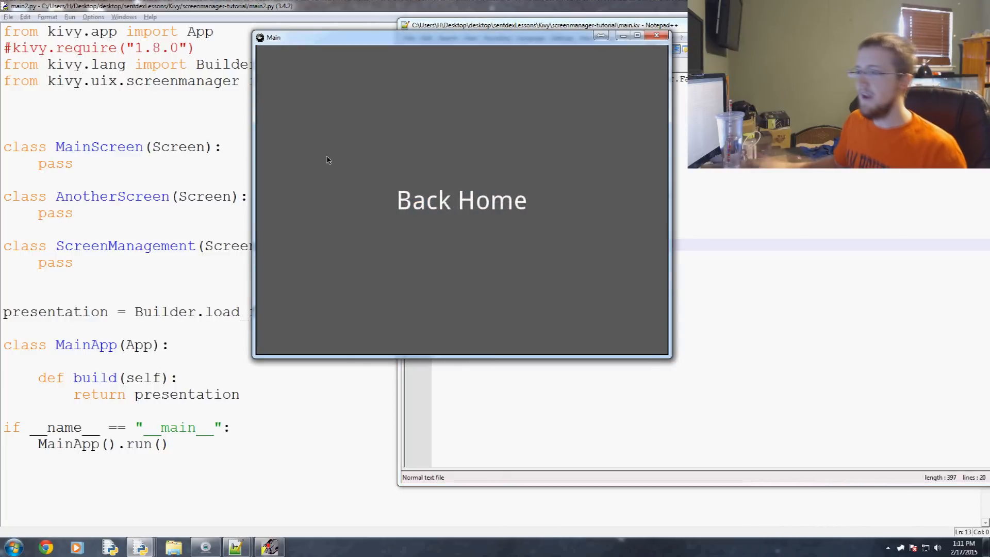
{"action": "left_click", "coordinate": [462, 199]}
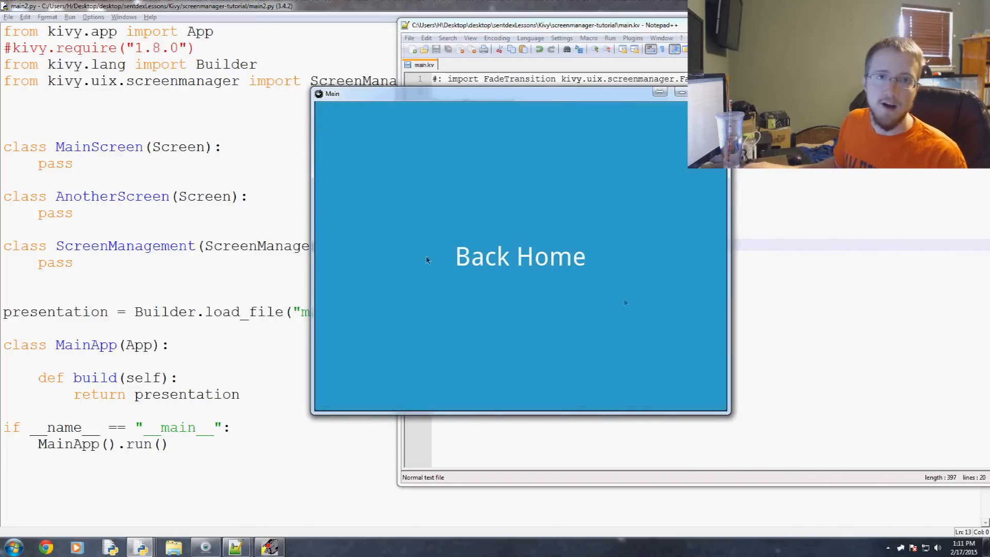
{"action": "left_click", "coordinate": [520, 256]}
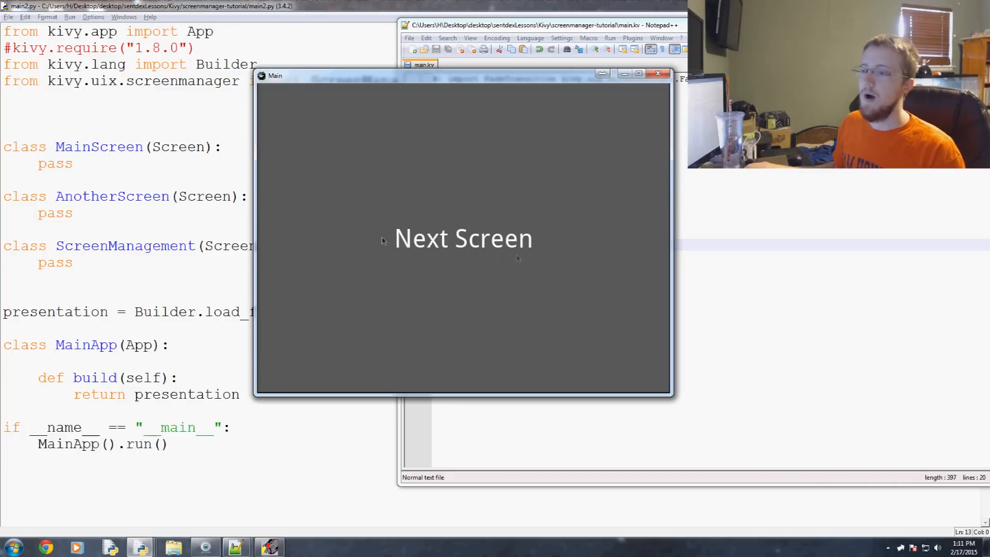
{"action": "mouse_move", "coordinate": [495, 286]}
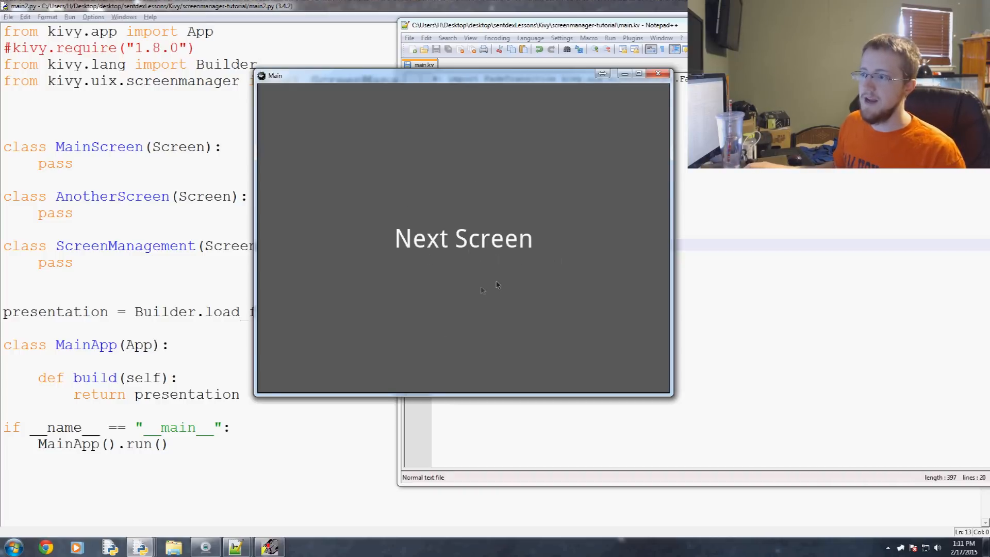
{"action": "left_click", "coordinate": [463, 238]}
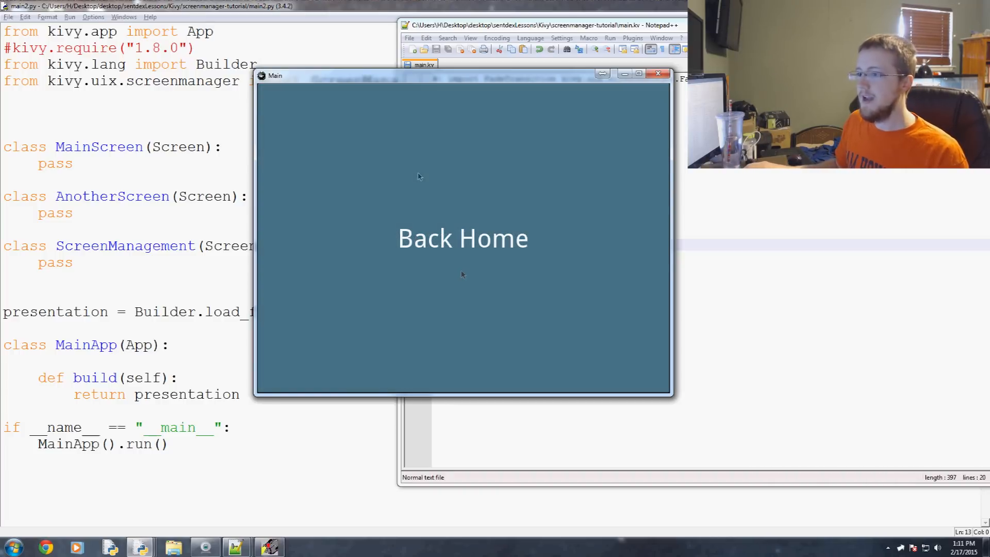